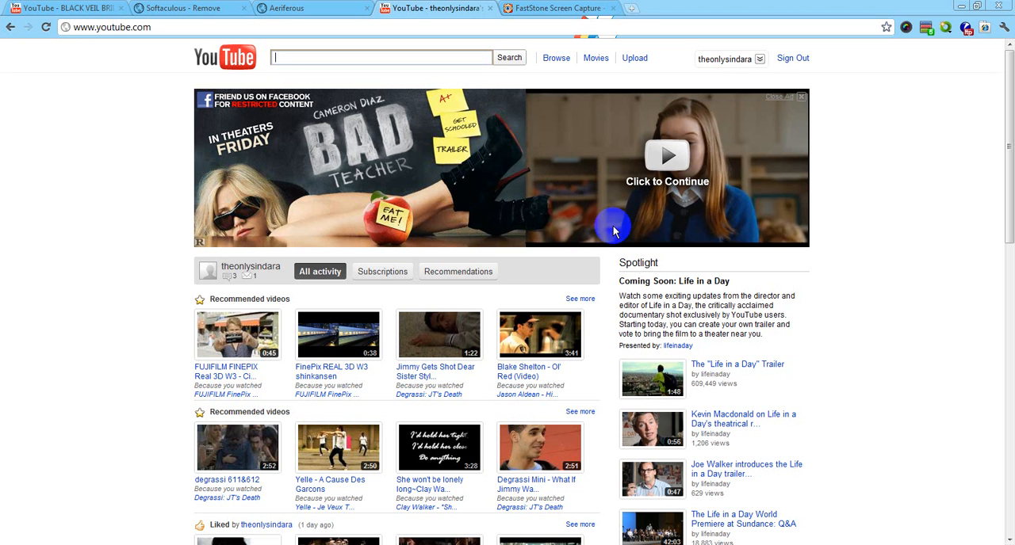
Step: Return to the YouTube home page and bring up the upload page's video file picker
{"action": "left_click", "coordinate": [381, 57]}
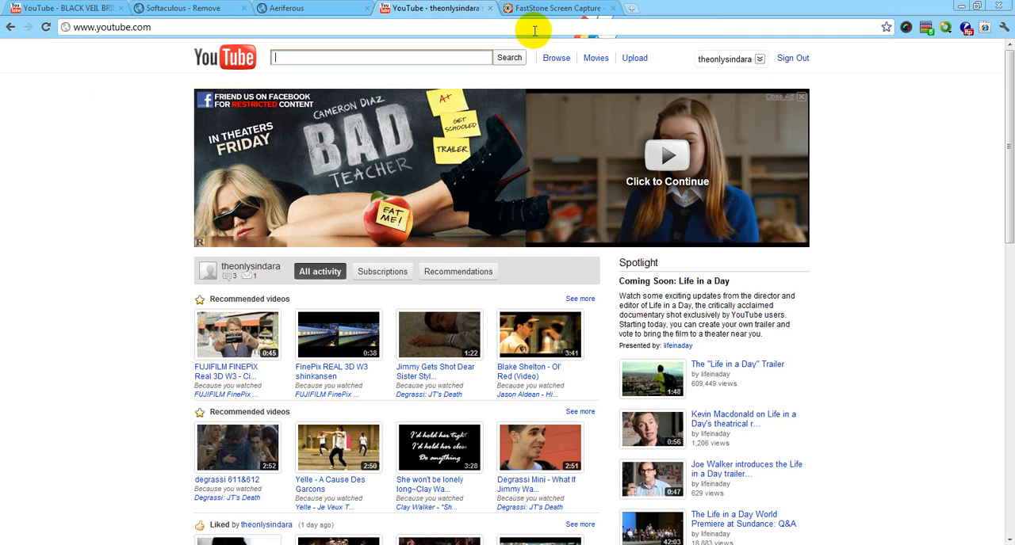
{"action": "mouse_move", "coordinate": [111, 207]}
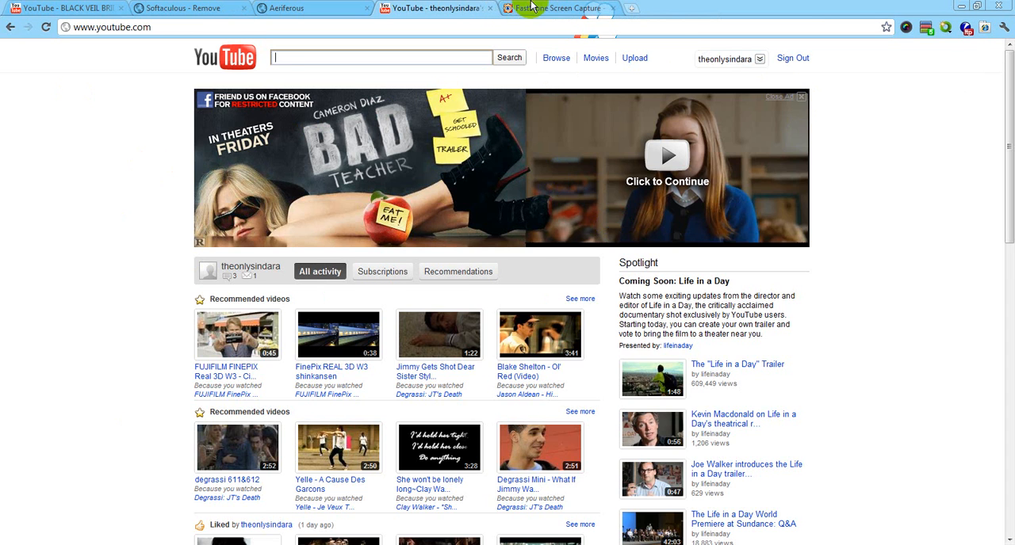
{"action": "left_click", "coordinate": [555, 9]}
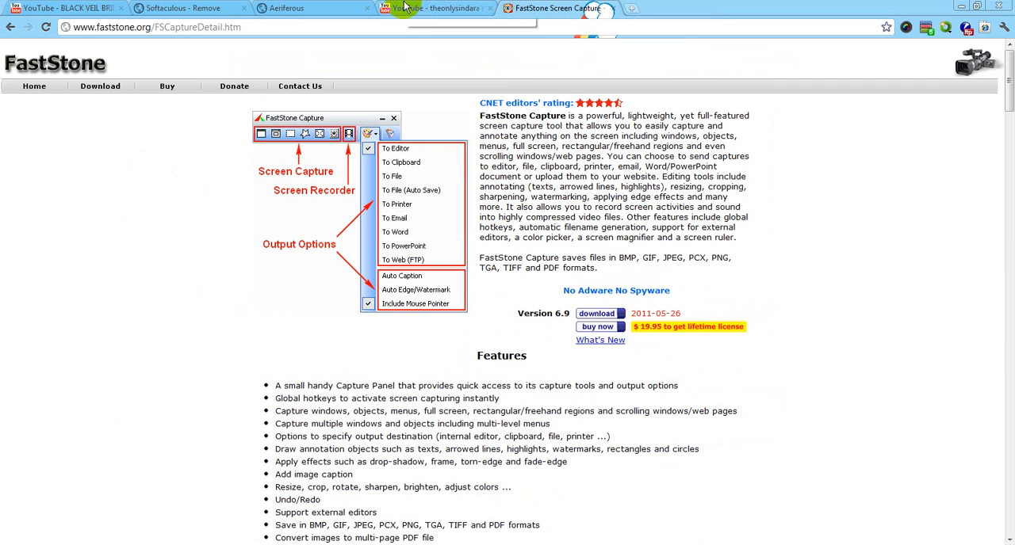
{"action": "mouse_move", "coordinate": [428, 8]}
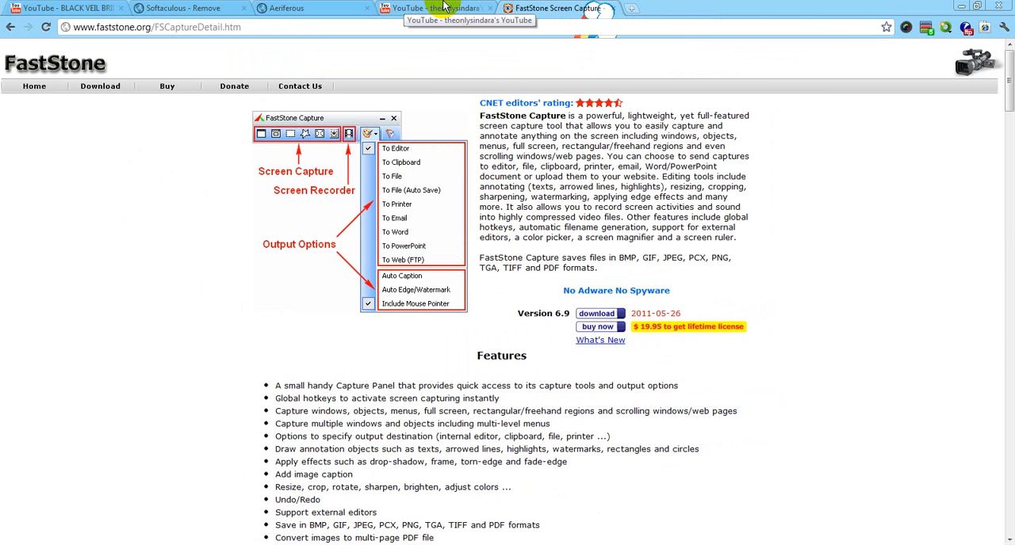
{"action": "left_click", "coordinate": [436, 8]}
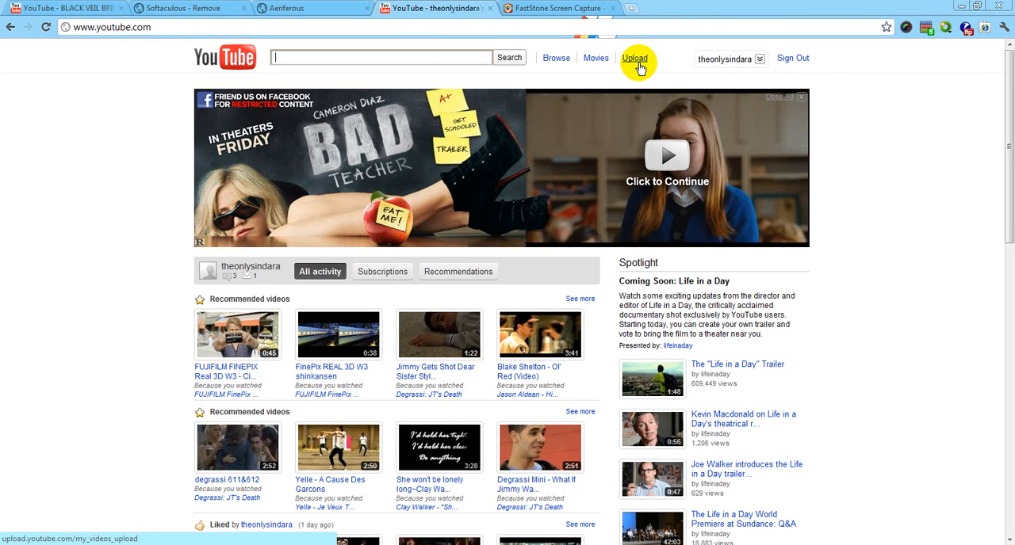
{"action": "left_click", "coordinate": [634, 58]}
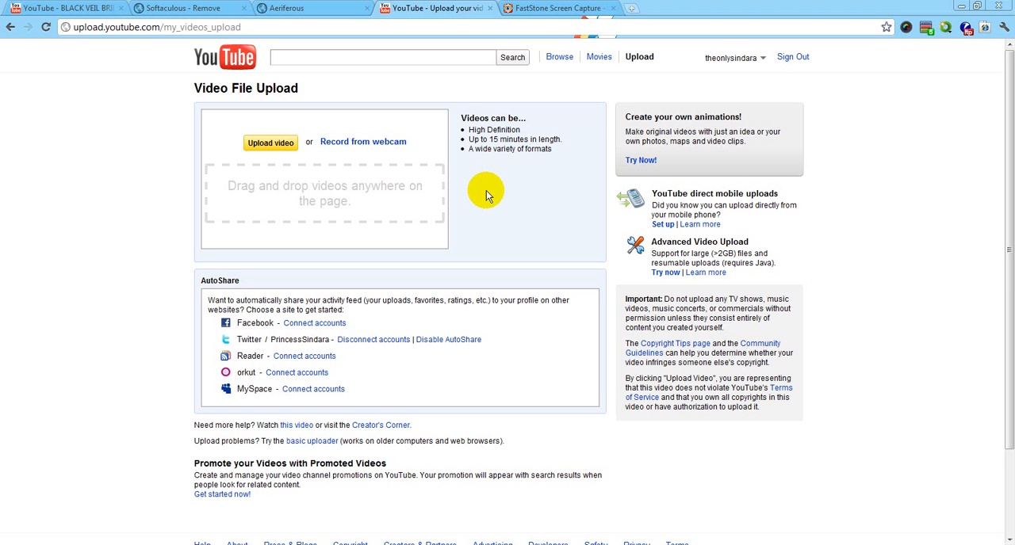
{"action": "left_click", "coordinate": [269, 142]}
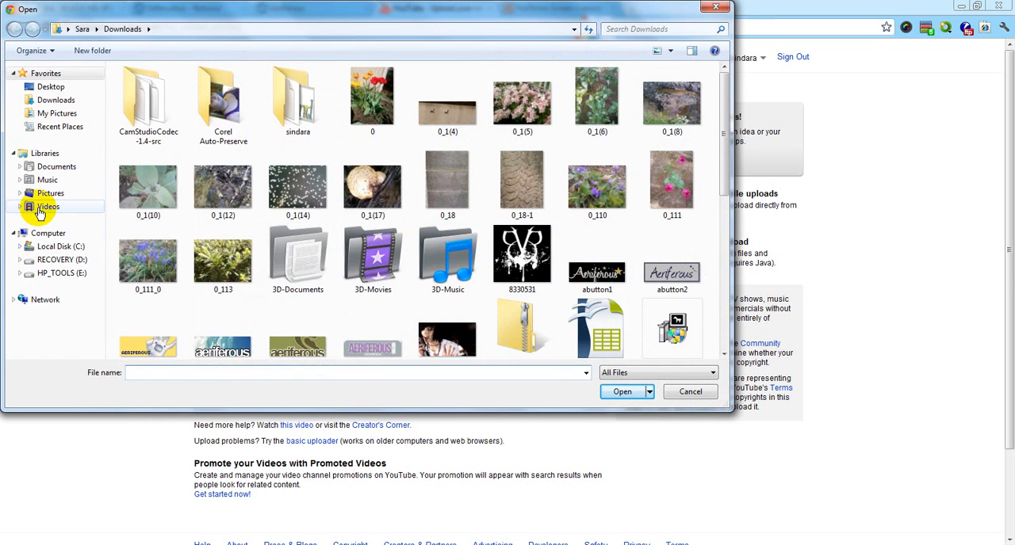
Step: Upload Video_2011-06-20_154607.wmv from the Videos library
{"action": "left_click", "coordinate": [47, 206]}
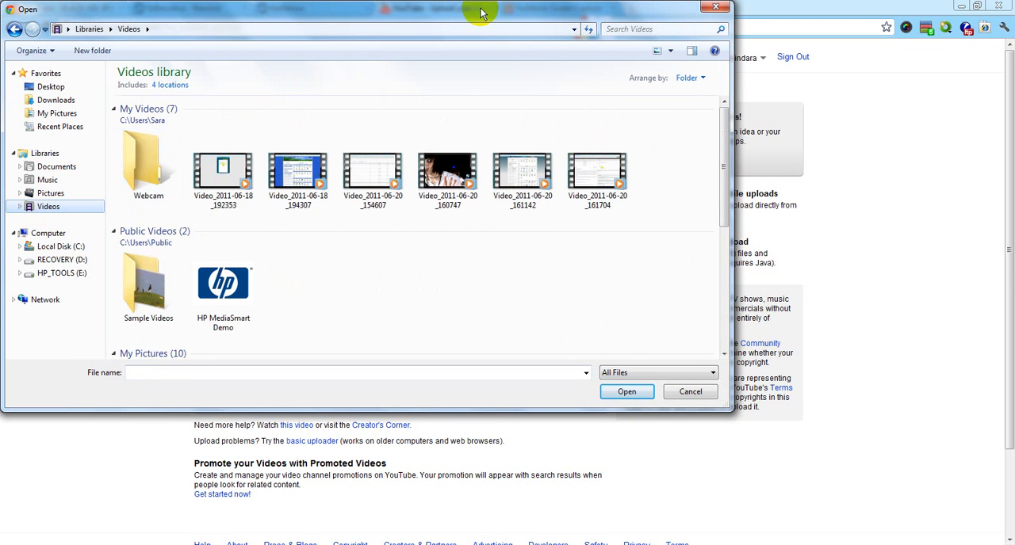
{"action": "left_click", "coordinate": [447, 169]}
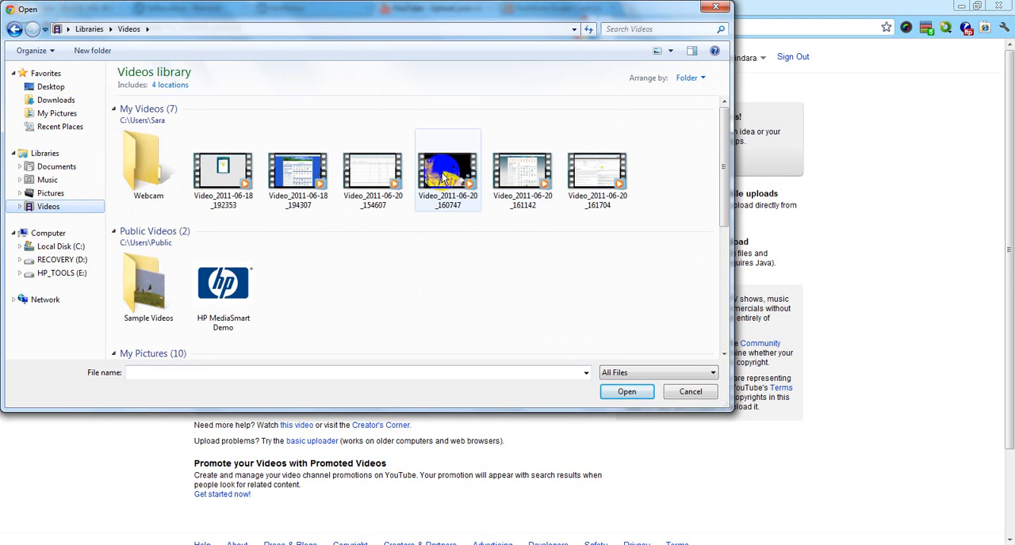
{"action": "mouse_move", "coordinate": [372, 171]}
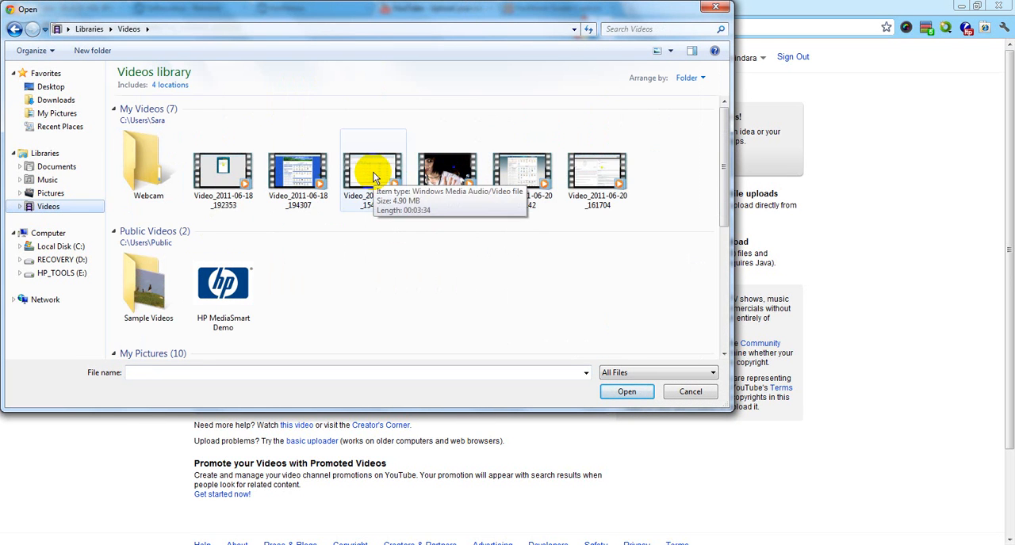
{"action": "left_click", "coordinate": [372, 168]}
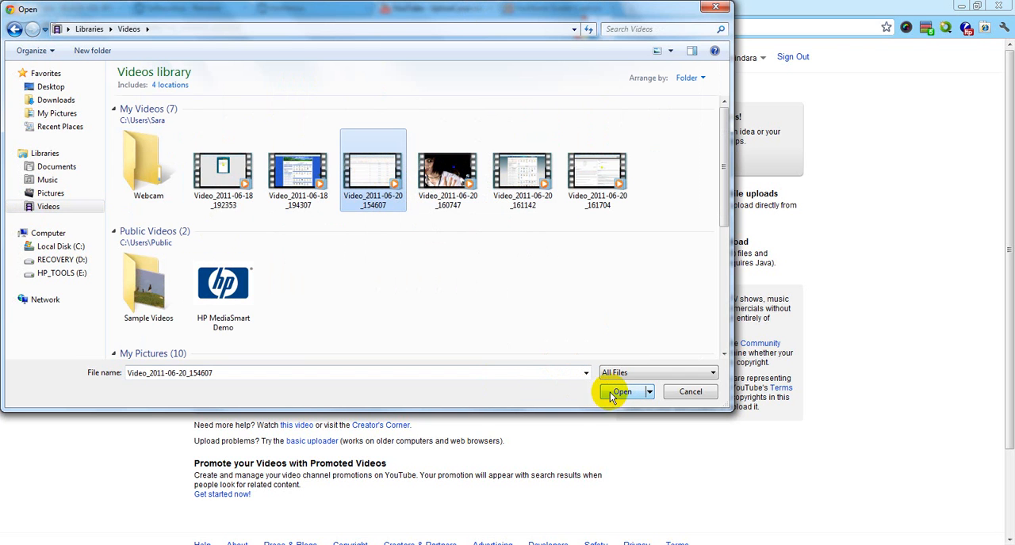
{"action": "mouse_move", "coordinate": [492, 295]}
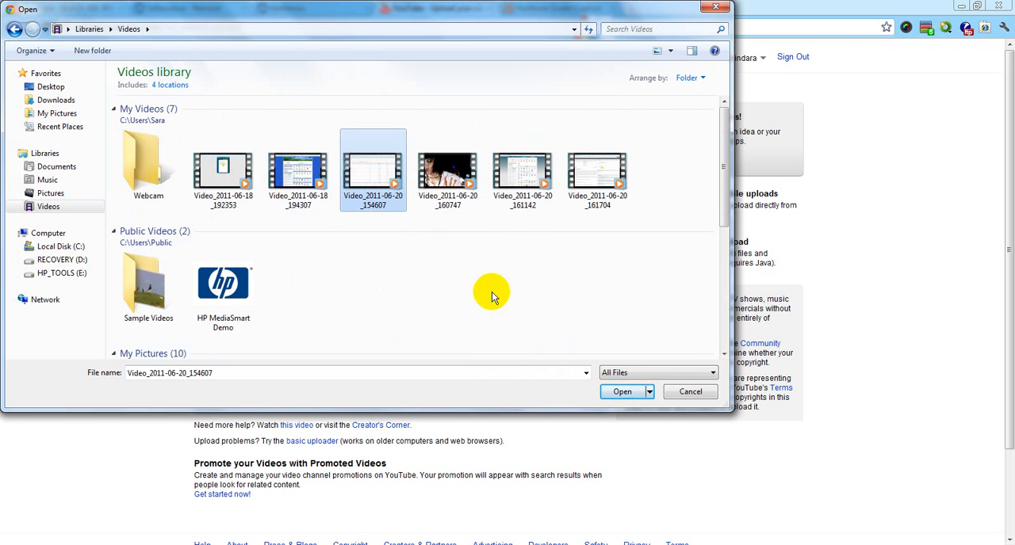
{"action": "left_click", "coordinate": [622, 391]}
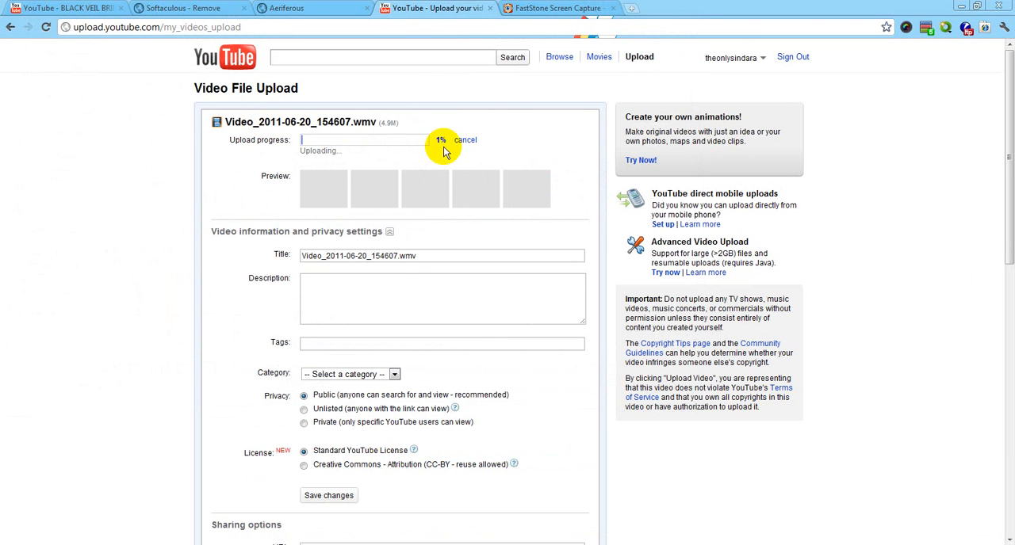
{"action": "left_click", "coordinate": [444, 256]}
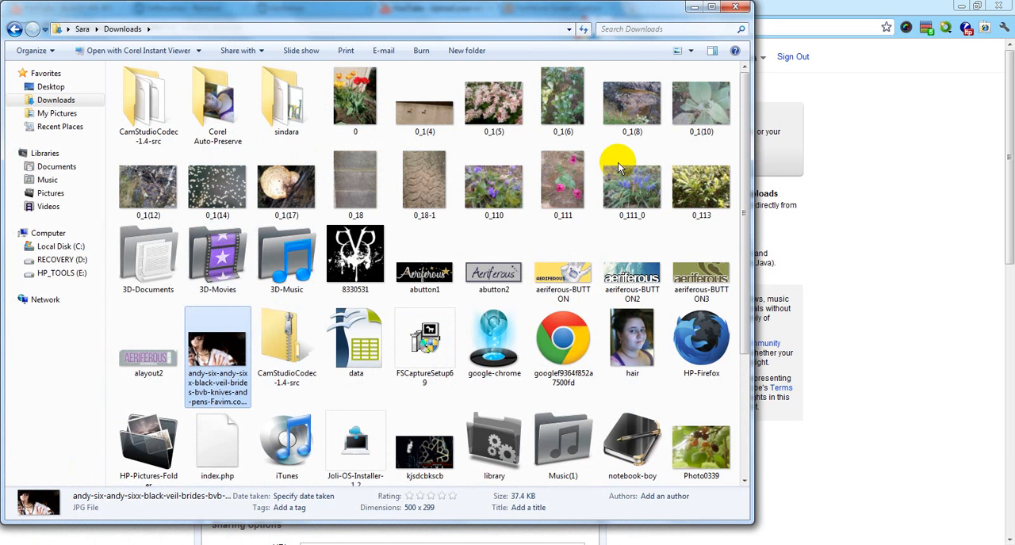
{"action": "left_click", "coordinate": [49, 206]}
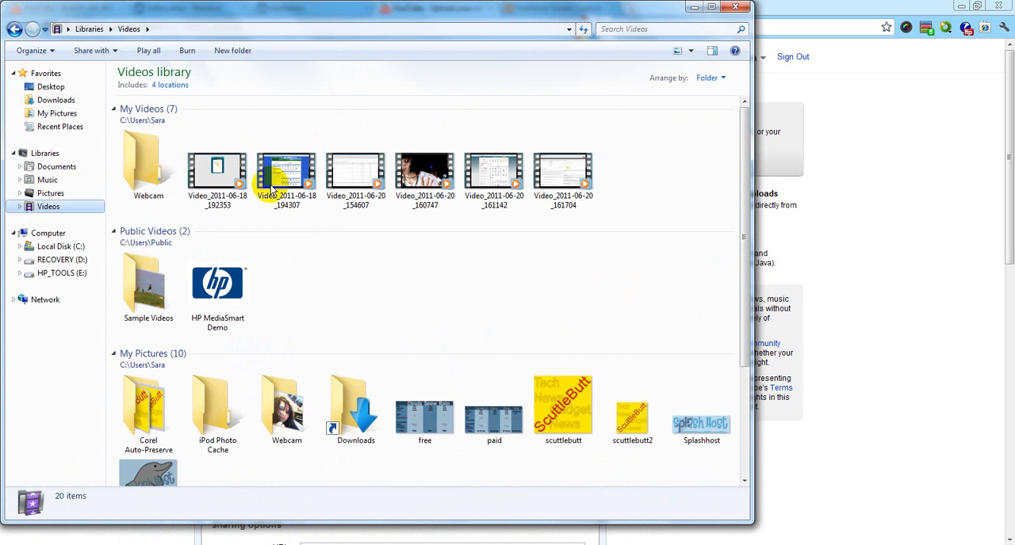
{"action": "left_click", "coordinate": [355, 169]}
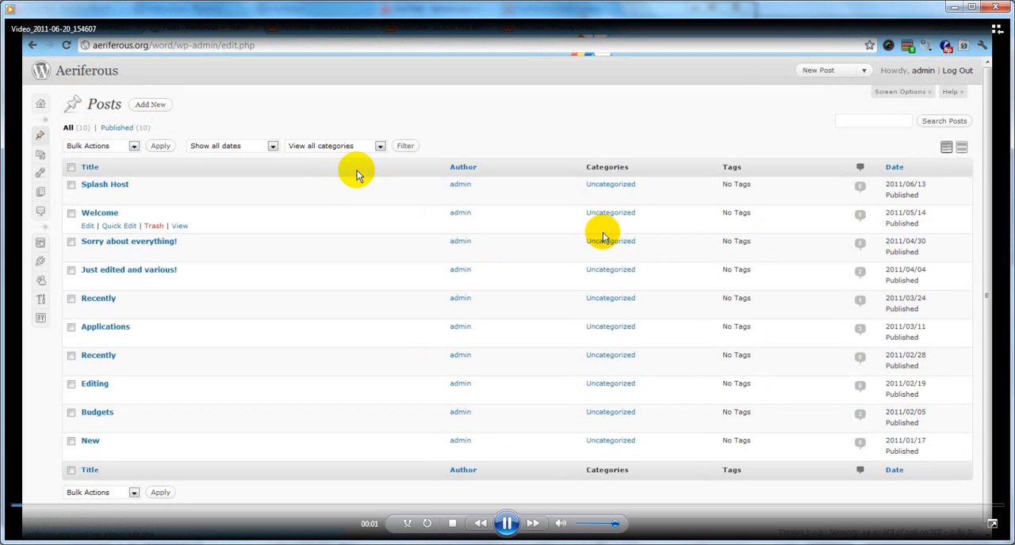
{"action": "mouse_move", "coordinate": [270, 381]}
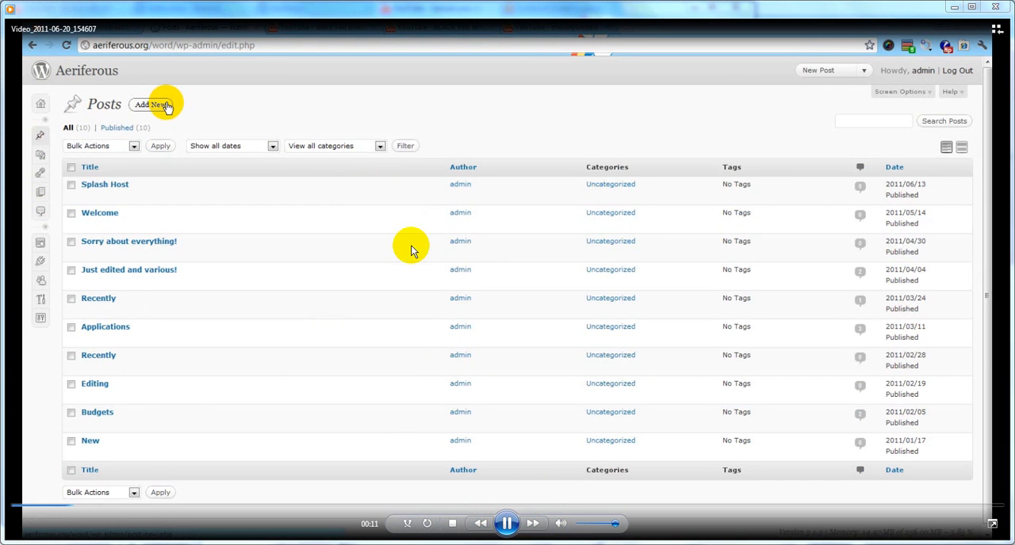
{"action": "left_click", "coordinate": [151, 104]}
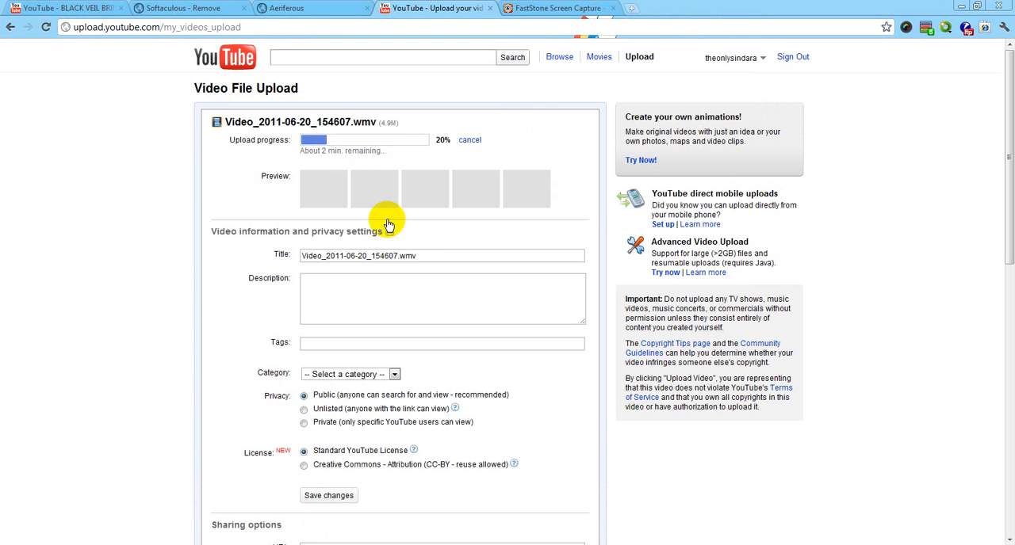
Step: Retitle the uploading video 'Private Posts on Wordpress'
{"action": "type", "text": "Priviate Ps"}
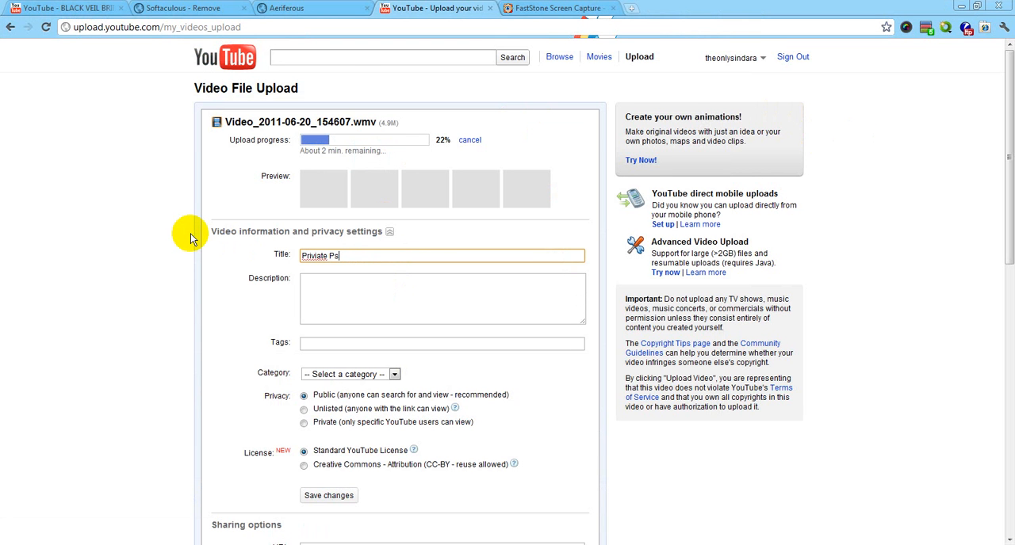
{"action": "type", "text": "osts"}
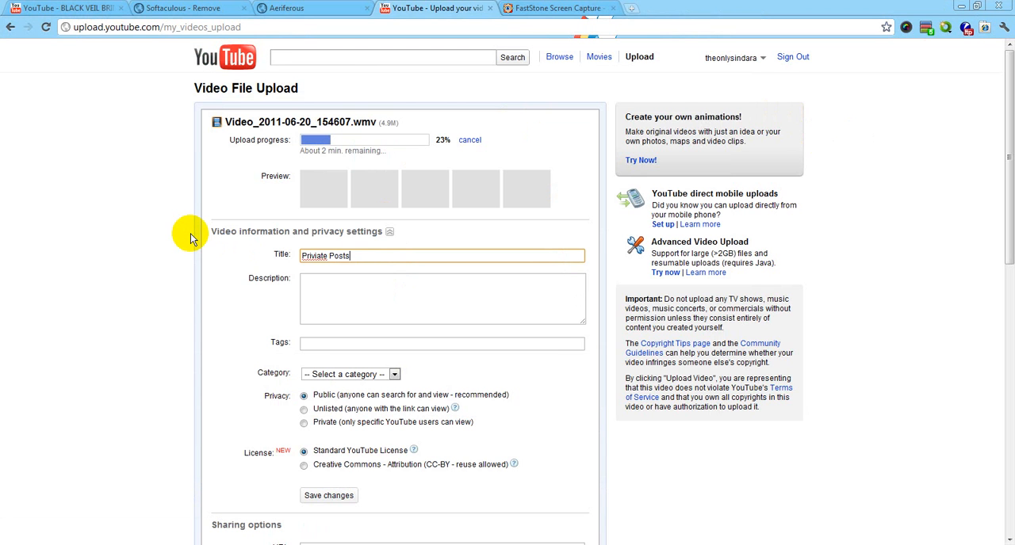
{"action": "type", "text": "on Word"}
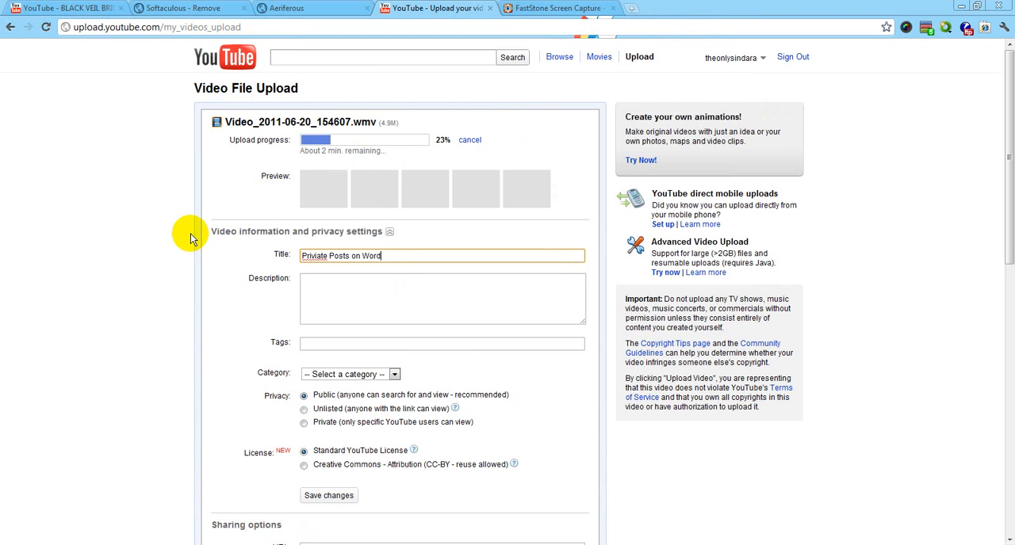
{"action": "type", "text": "press"}
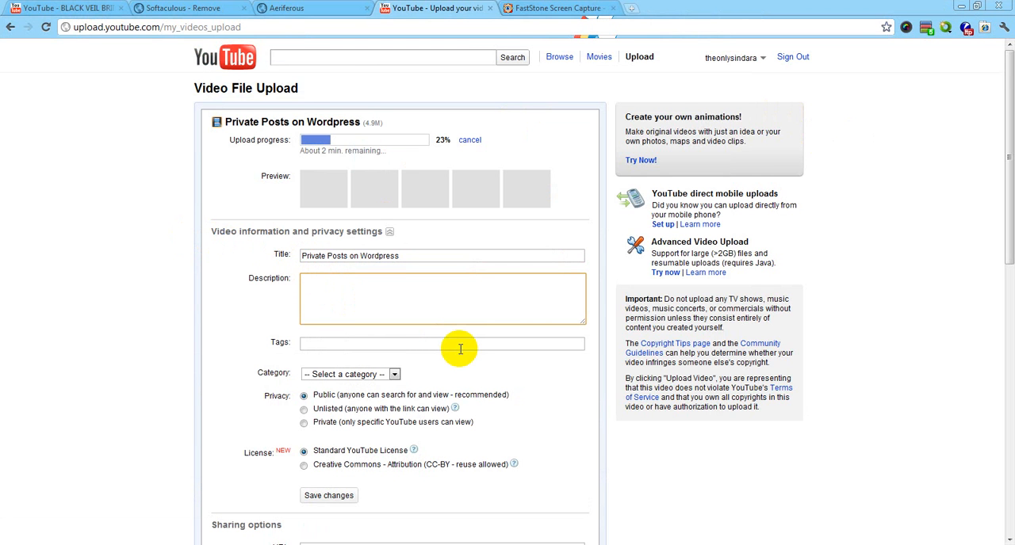
Step: Describe how to make a Wordpress post private or password protected
{"action": "type", "text": "Wordpree"}
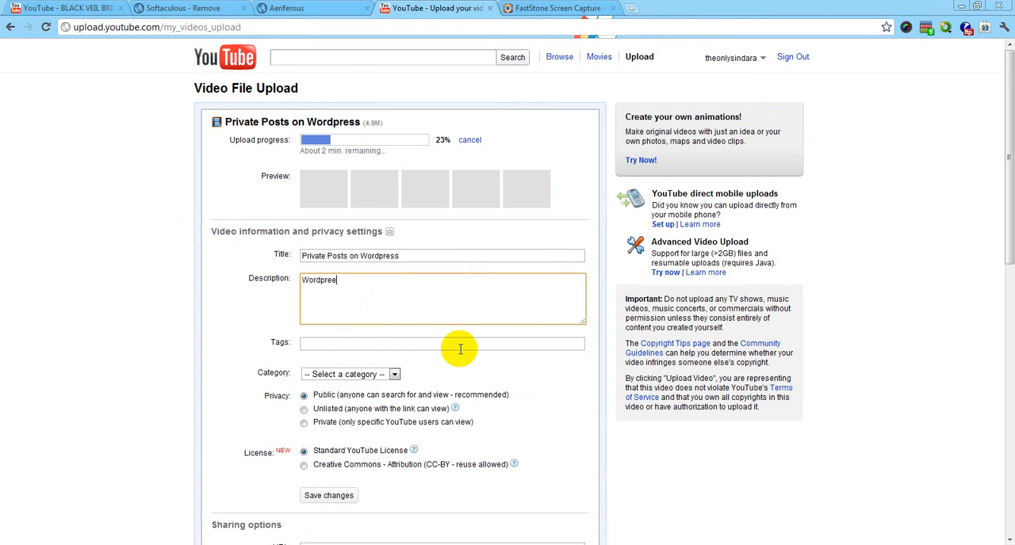
{"action": "type", "text": "ss"}
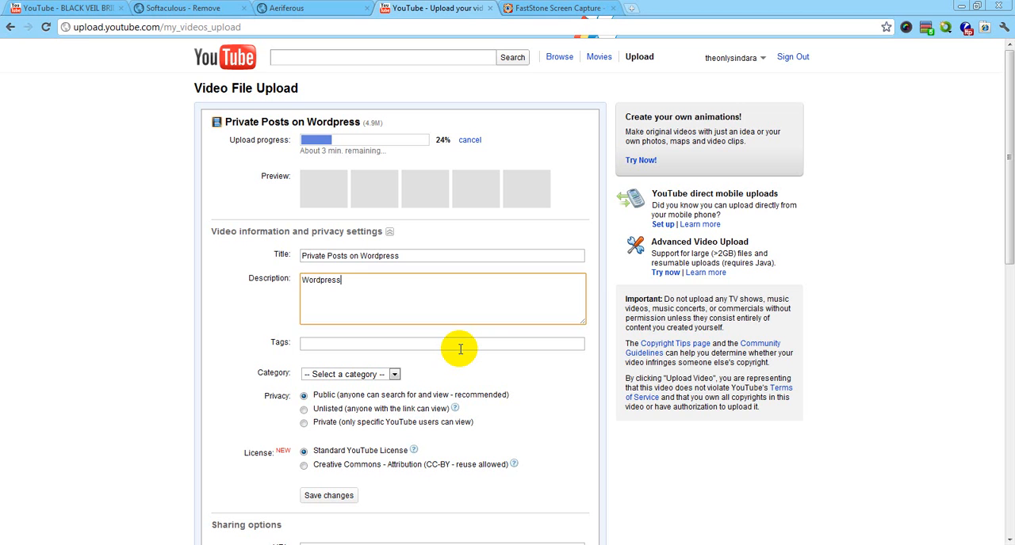
{"action": "type", "text": "Just"}
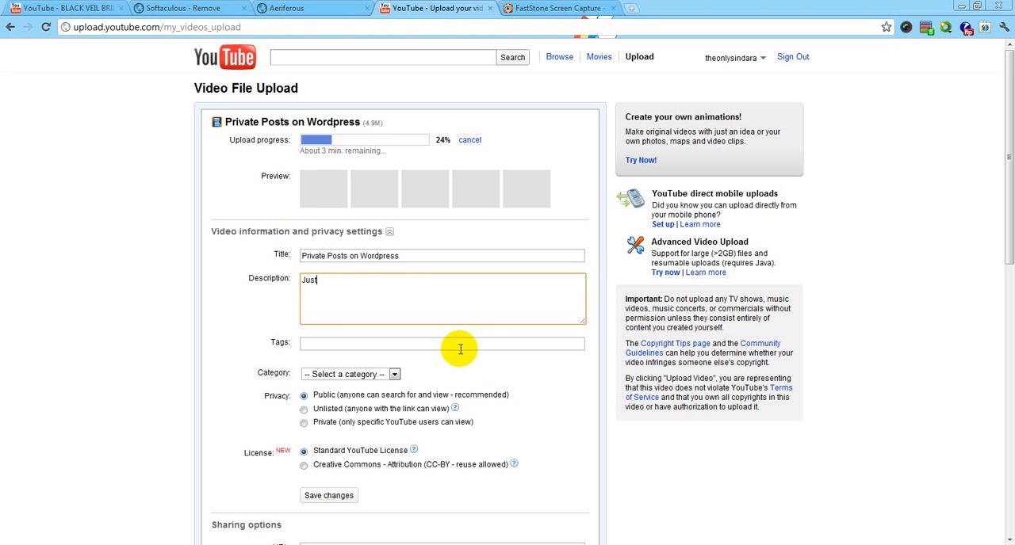
{"action": "type", "text": "as the"}
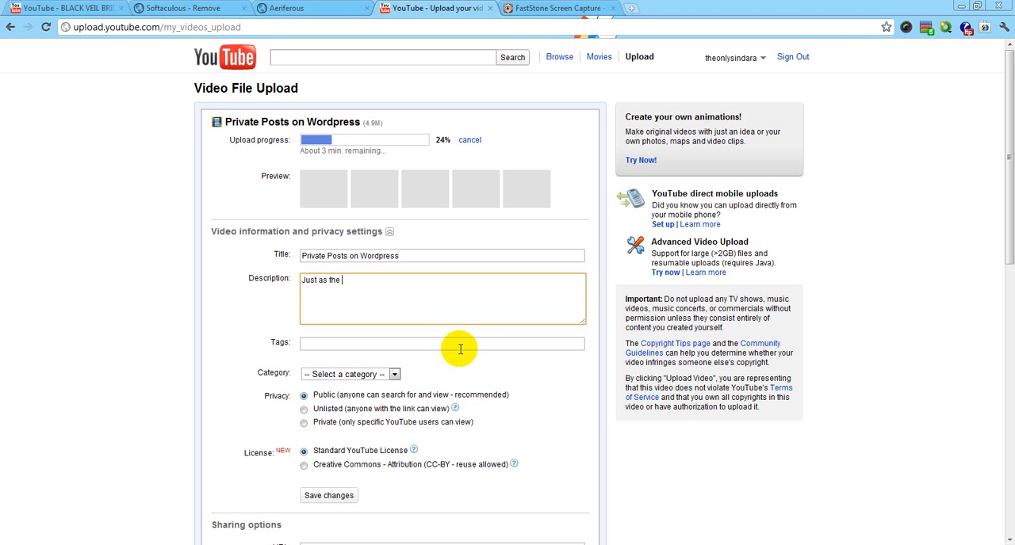
{"action": "type", "text": "title says."}
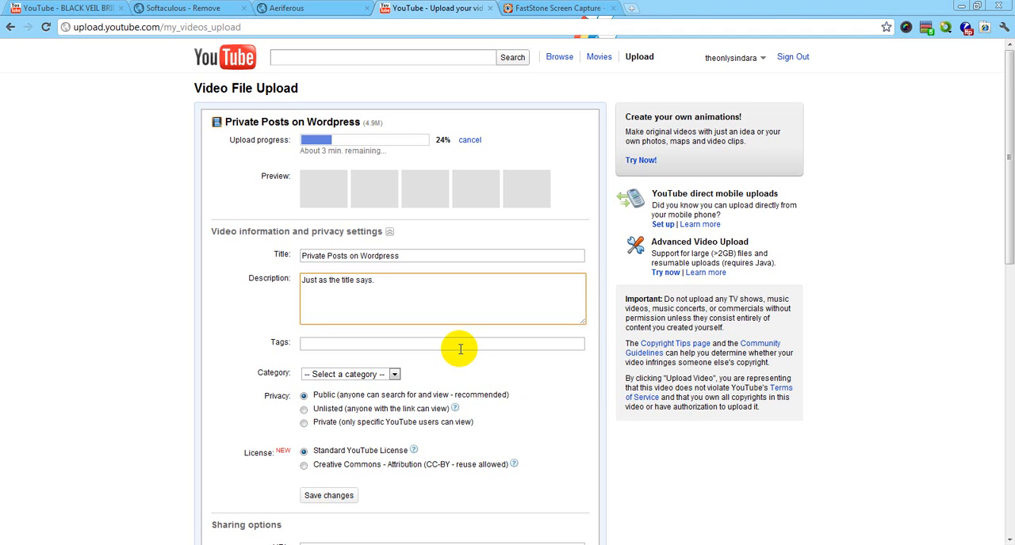
{"action": "type", "text": "How to make"}
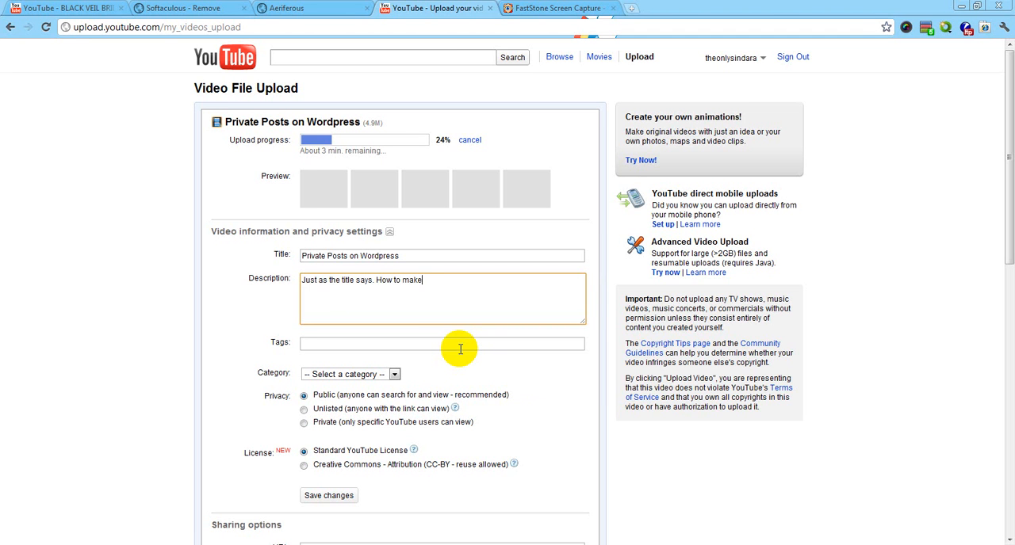
{"action": "type", "text": "a post"}
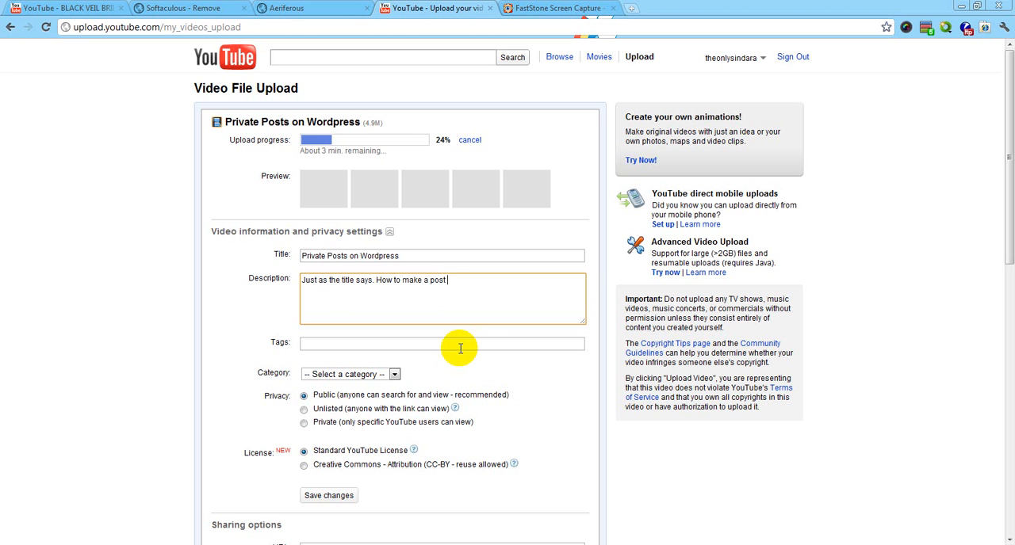
{"action": "type", "text": "priv"}
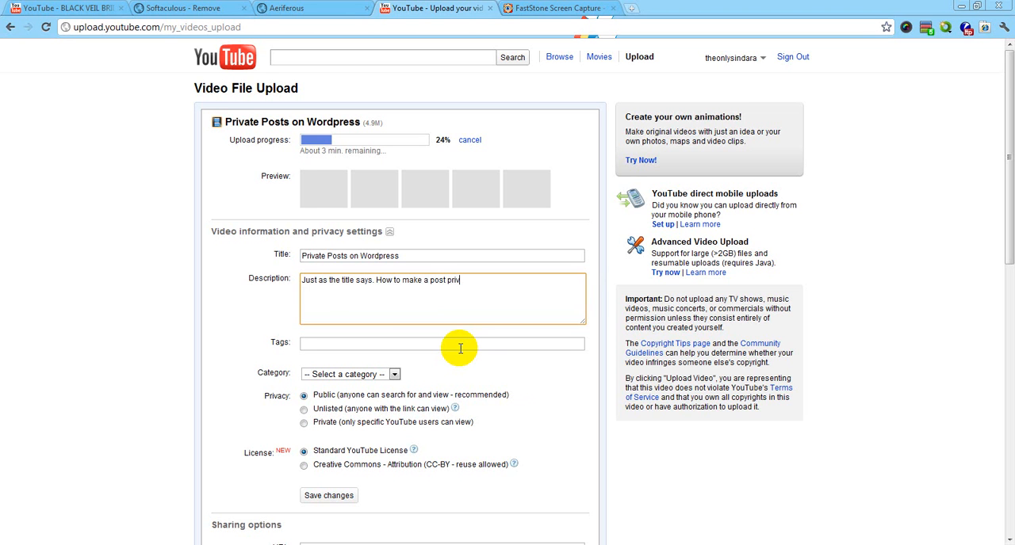
{"action": "type", "text": "ate or"}
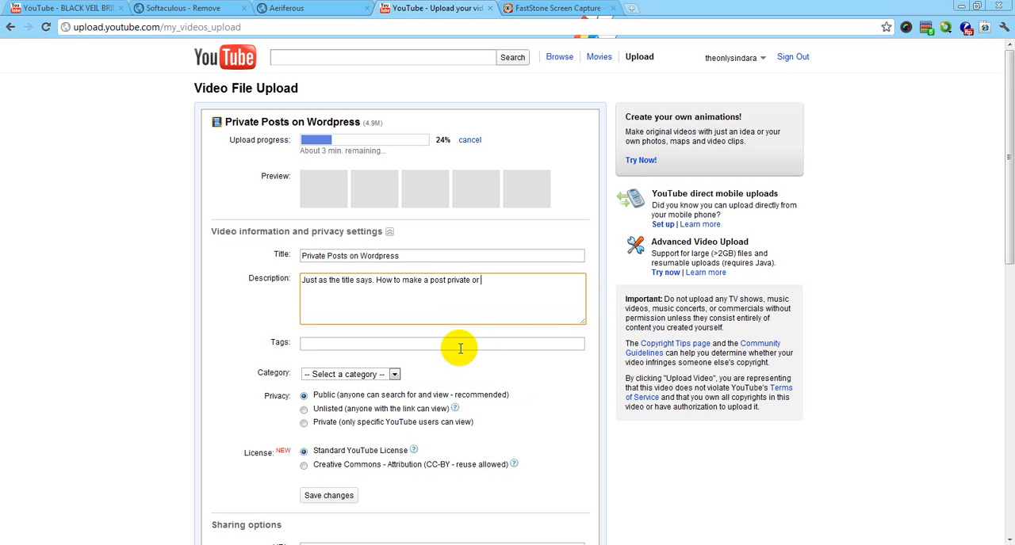
{"action": "type", "text": "password"}
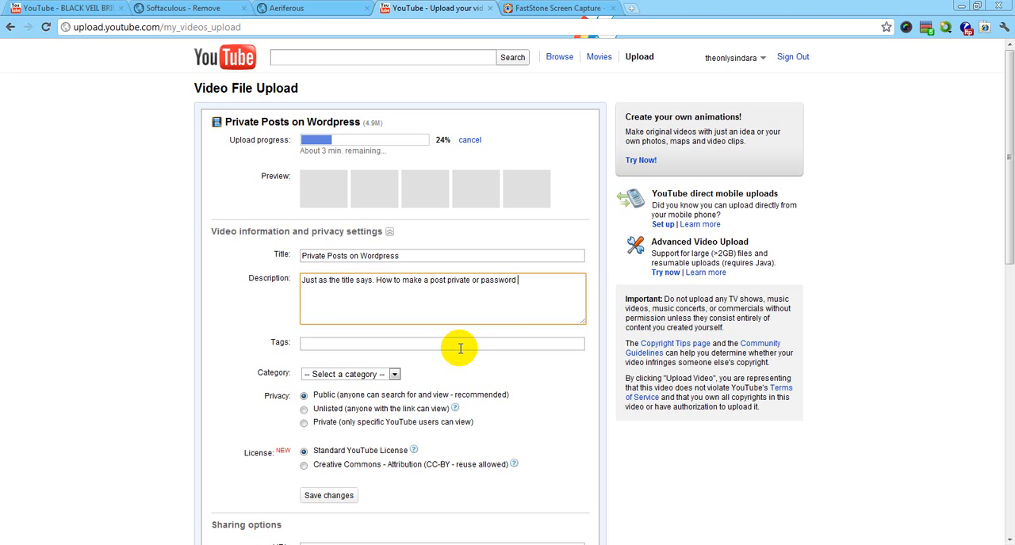
{"action": "type", "text": "protected on Word"}
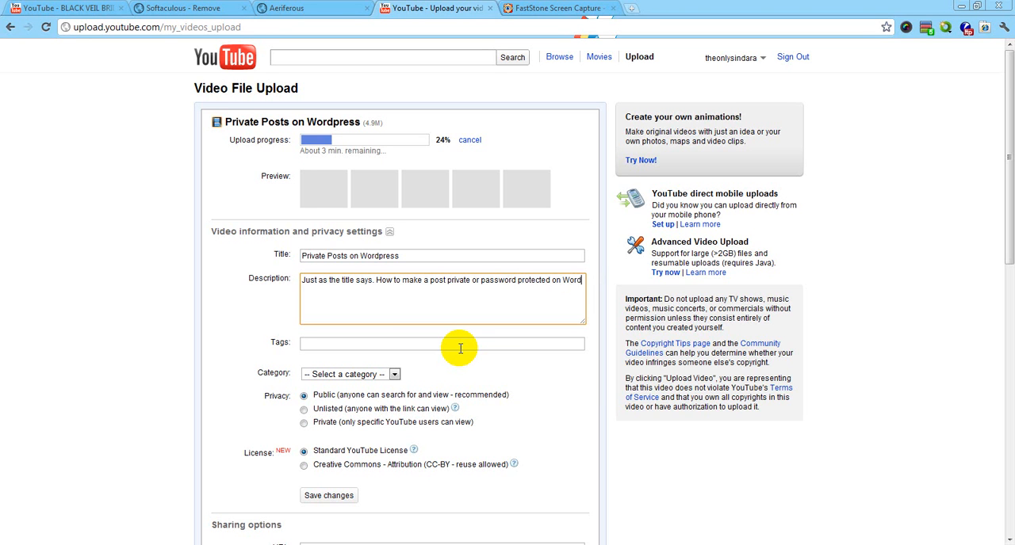
{"action": "type", "text": "press"}
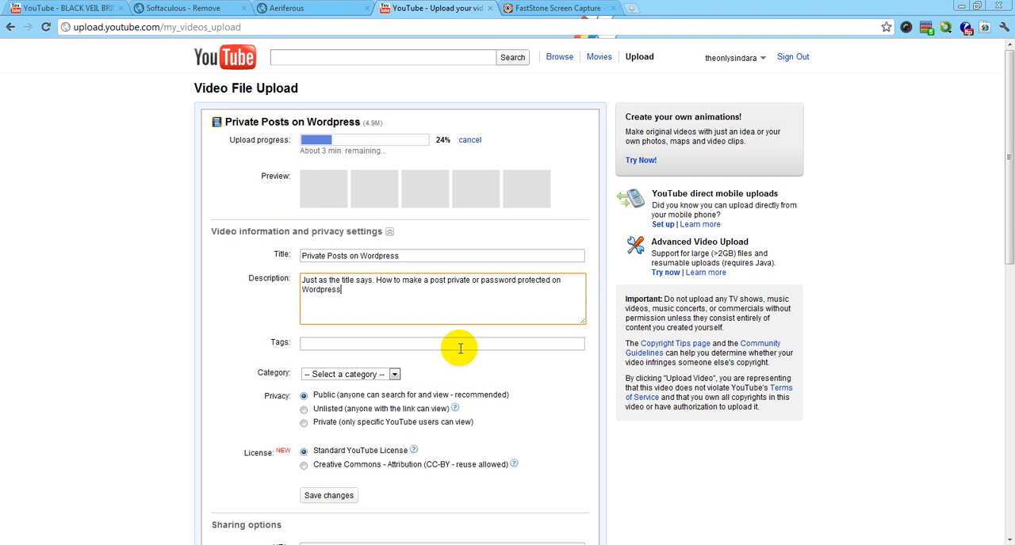
{"action": "key", "text": "Enter"}
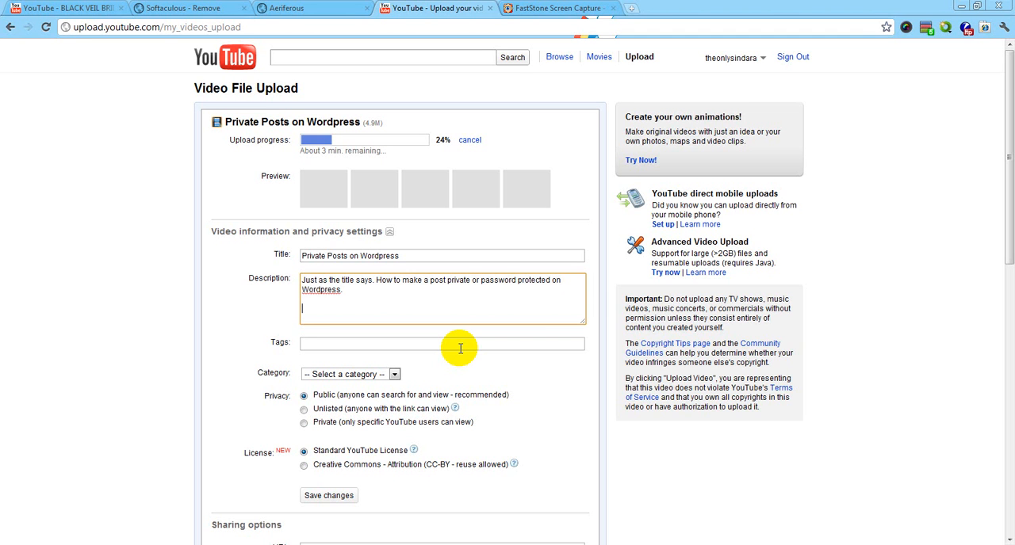
Step: Add a credit line to Sindara linking aeriferous.org and heartedkind.info
{"action": "type", "text": "Brought to you by"}
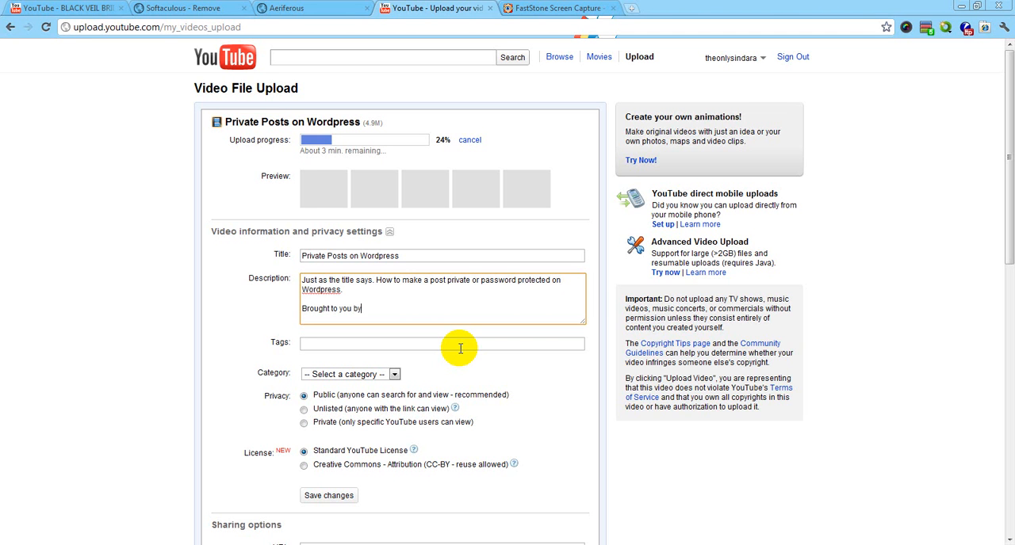
{"action": "type", "text": "Sindar"}
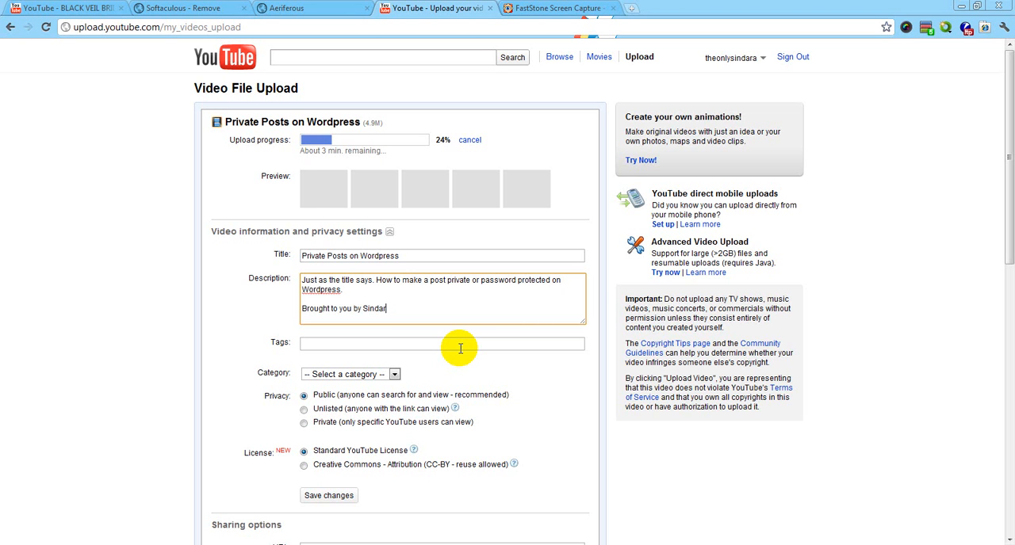
{"action": "type", "text": "@"}
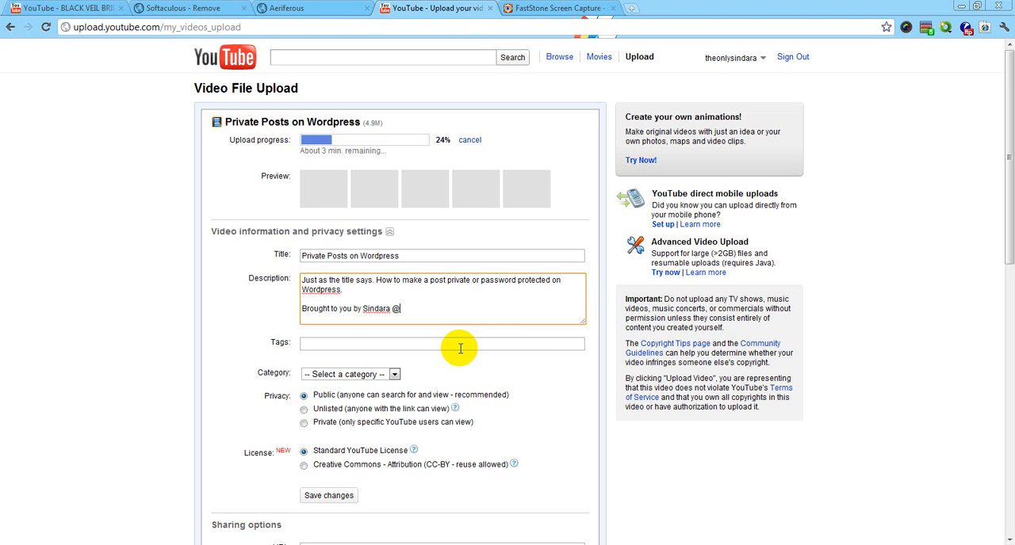
{"action": "type", "text": "http://"}
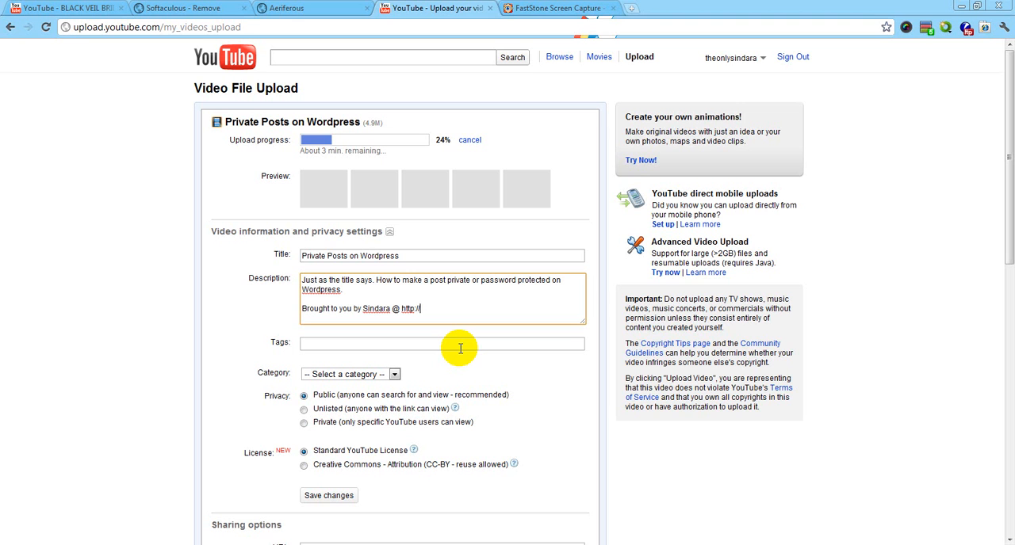
{"action": "type", "text": "aeriferous"}
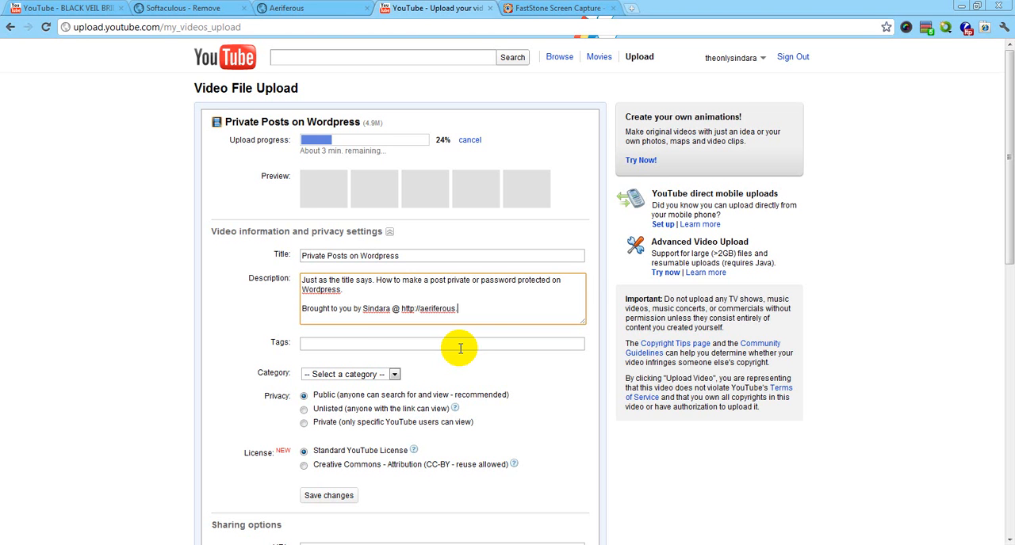
{"action": "type", "text": ".org/"}
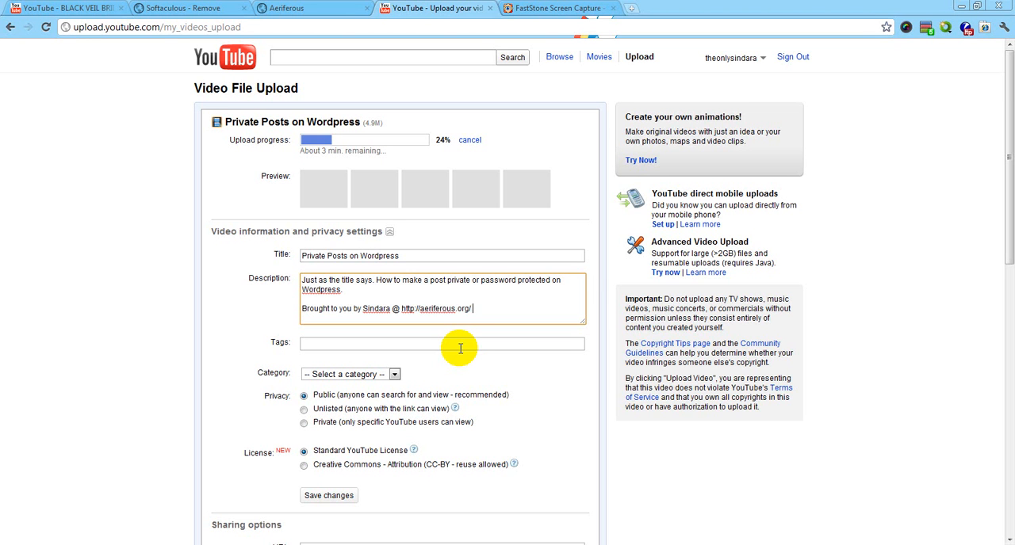
{"action": "type", "text": "& http://"}
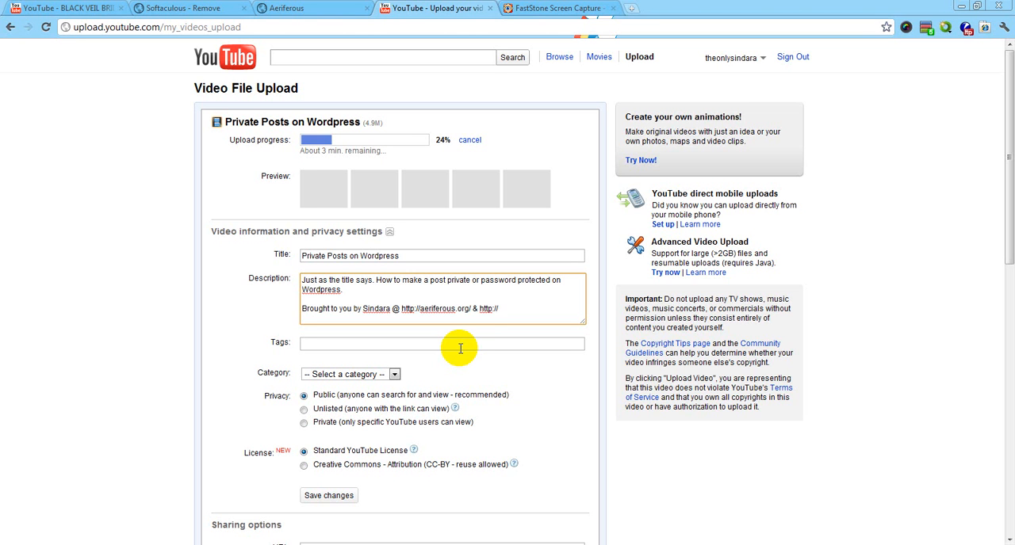
{"action": "type", "text": "heartedkind.info"}
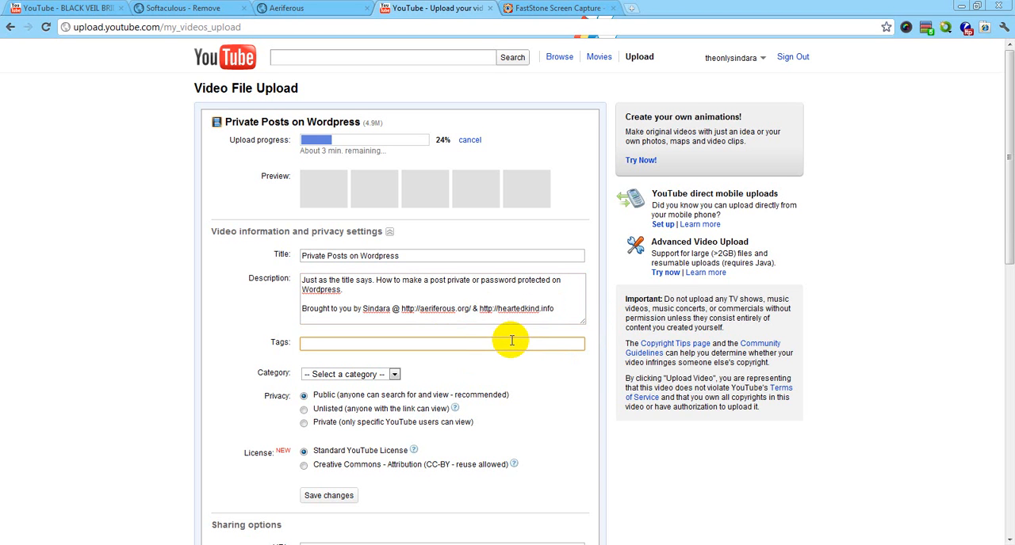
Step: Tag the video howto, wordpress, technology, CMS and tutorial
{"action": "type", "text": "HOWTO"}
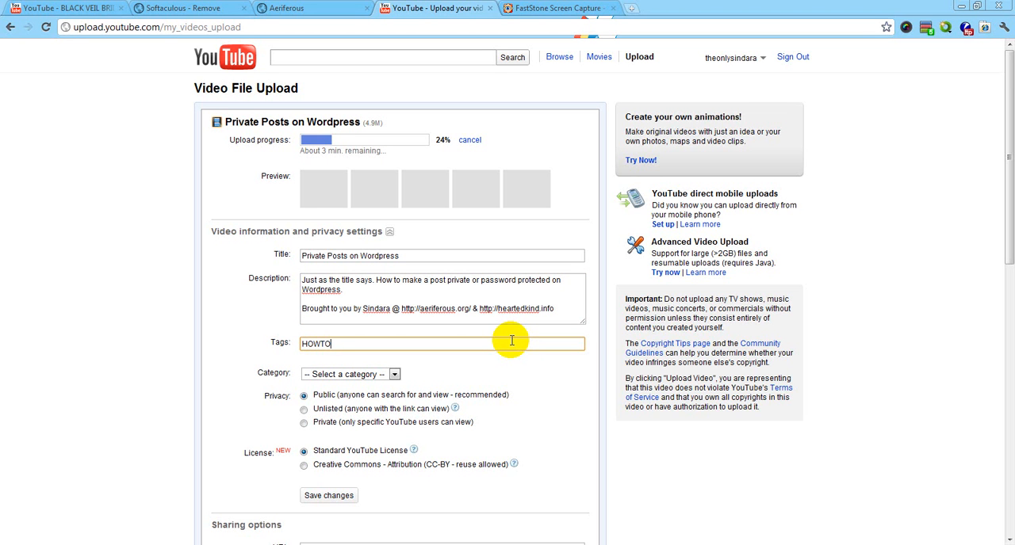
{"action": "type", "text": ","}
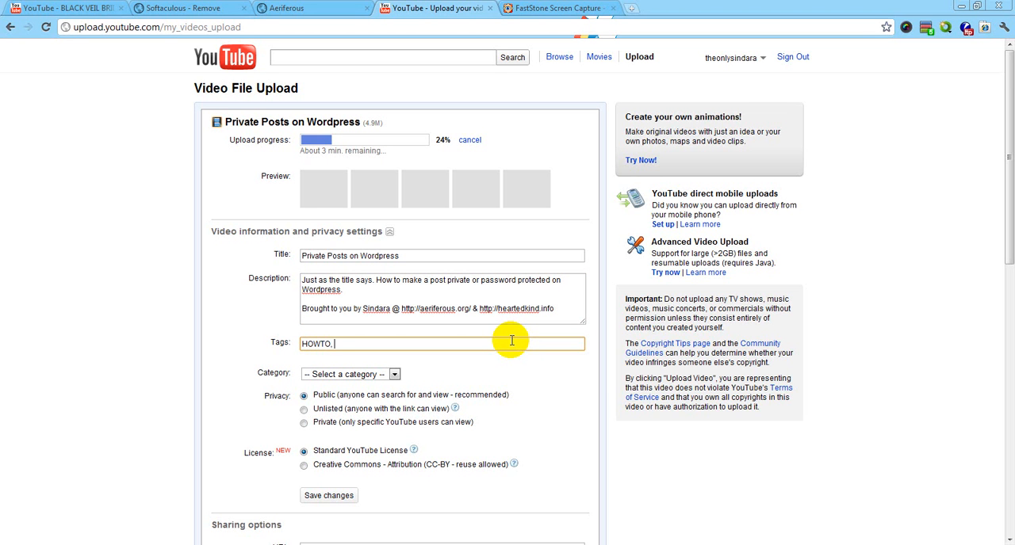
{"action": "type", "text": "wordpress,"}
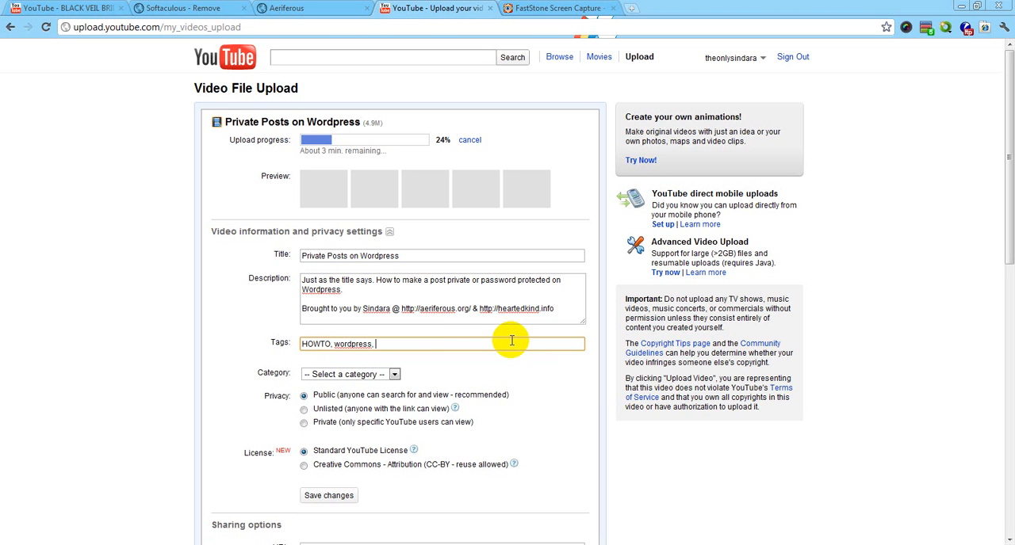
{"action": "double_click", "coordinate": [316, 343]}
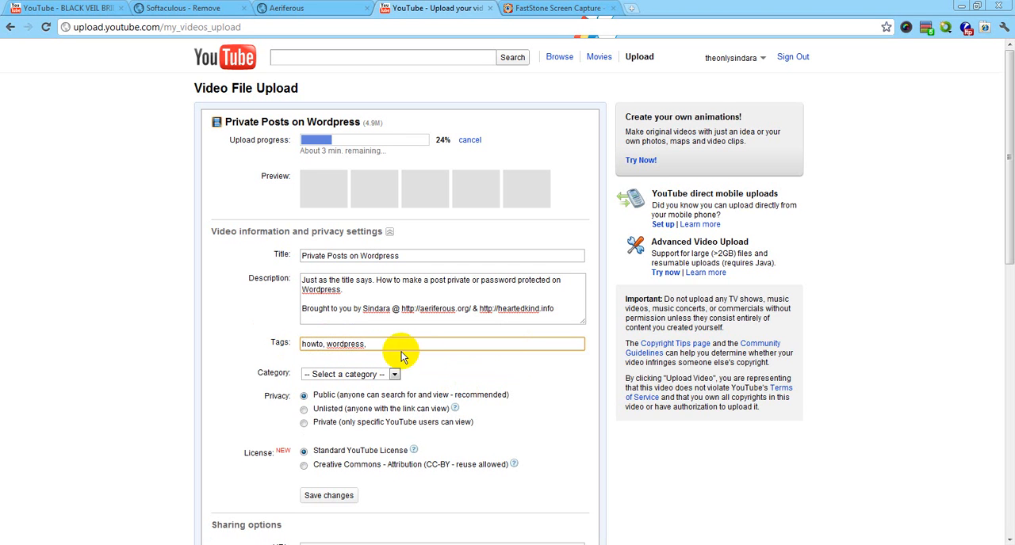
{"action": "type", "text": "ted"}
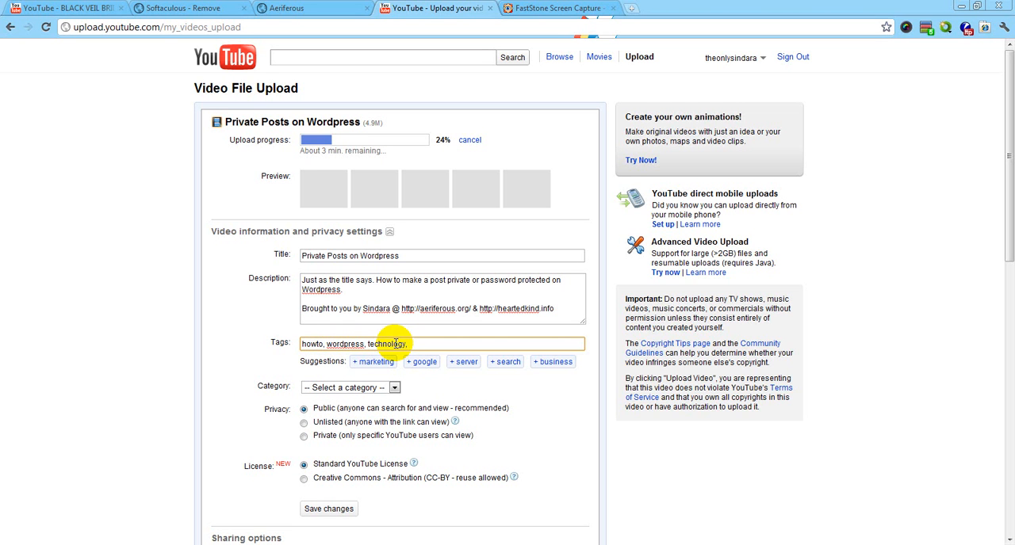
{"action": "type", "text": "CMS,"}
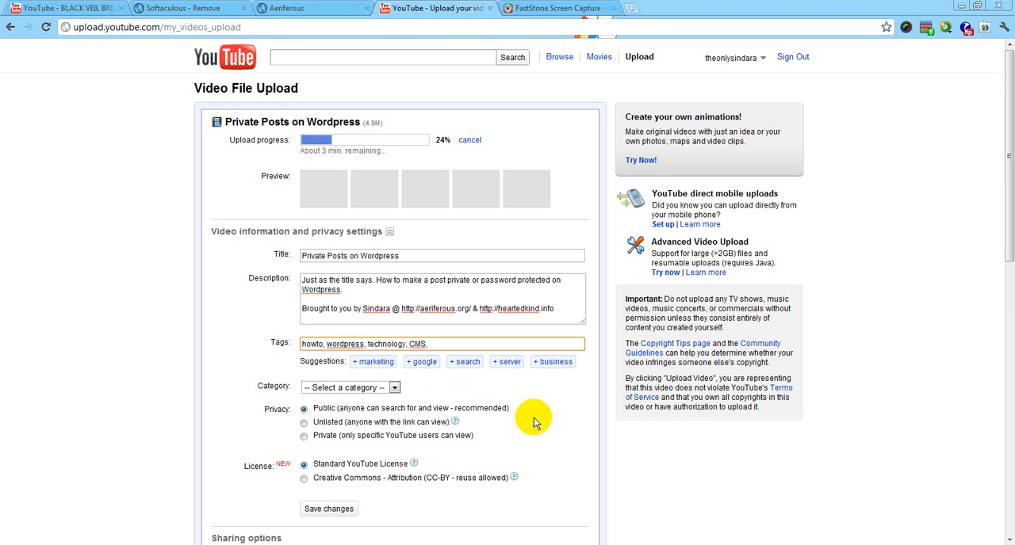
{"action": "type", "text": "wo"}
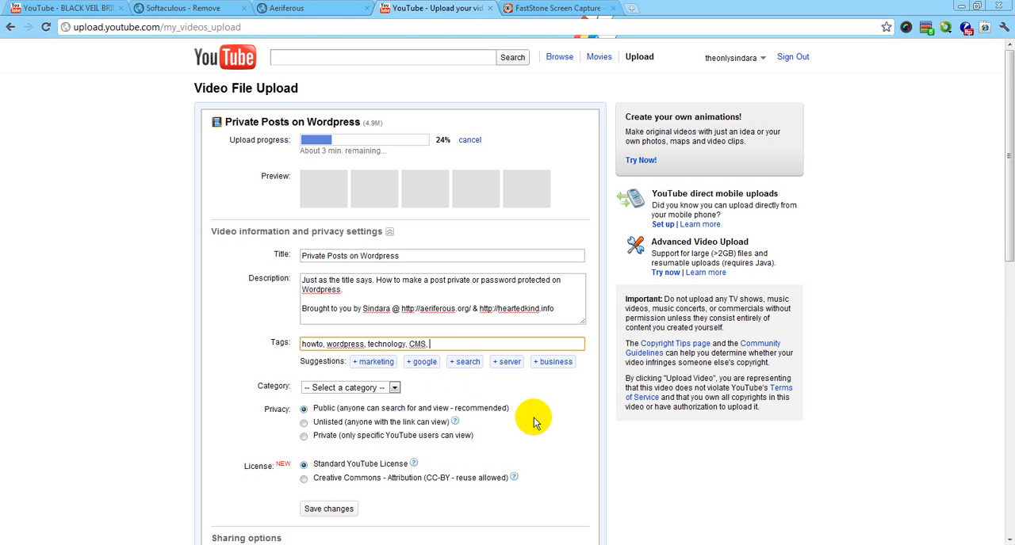
{"action": "type", "text": "tutorial,"}
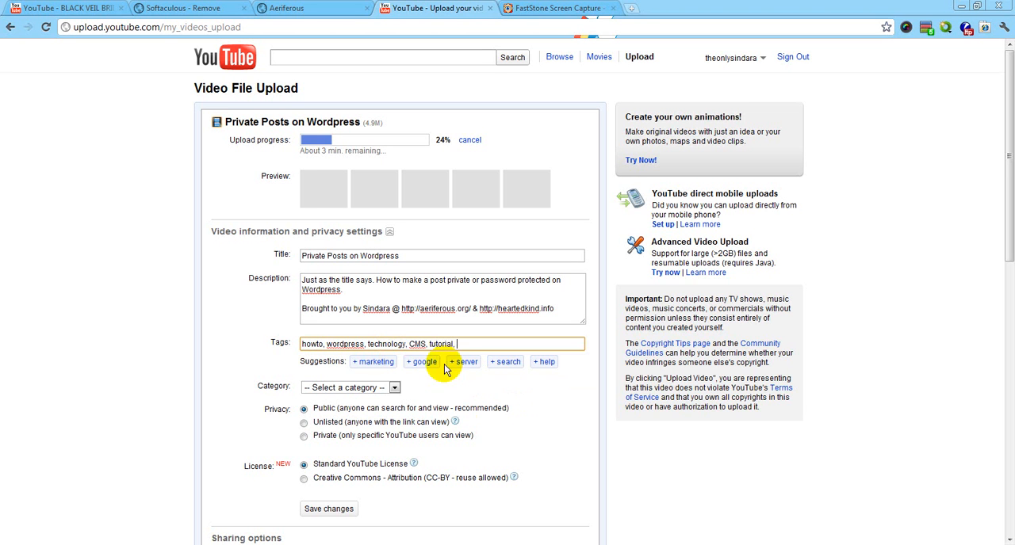
{"action": "left_click", "coordinate": [349, 388]}
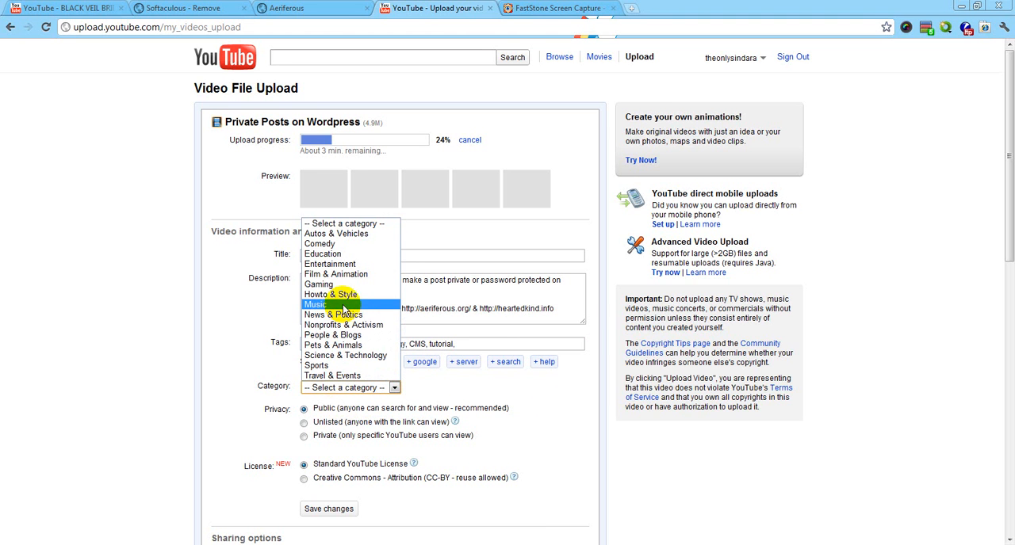
Step: Choose Howto & Style as the video's category
{"action": "left_click", "coordinate": [329, 294]}
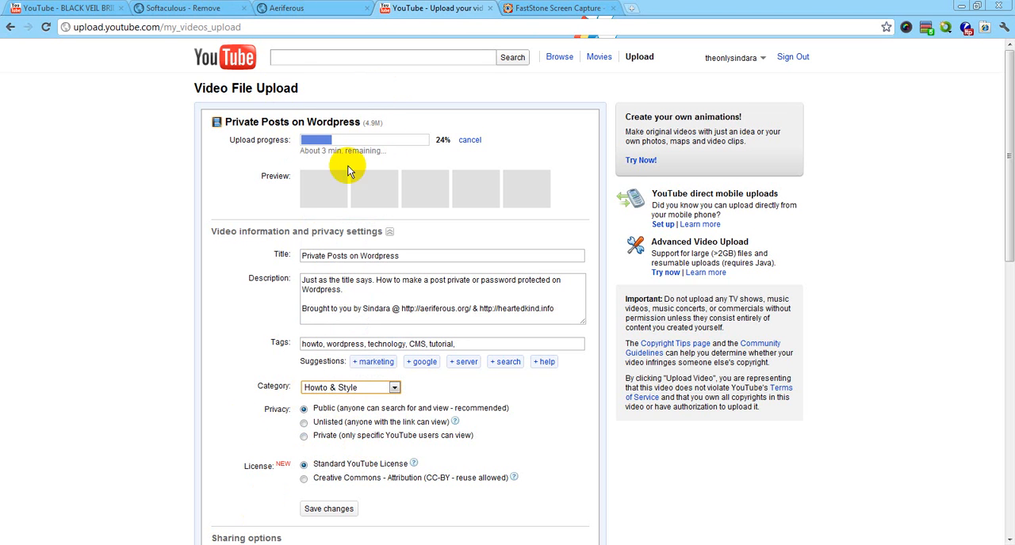
{"action": "mouse_move", "coordinate": [302, 165]}
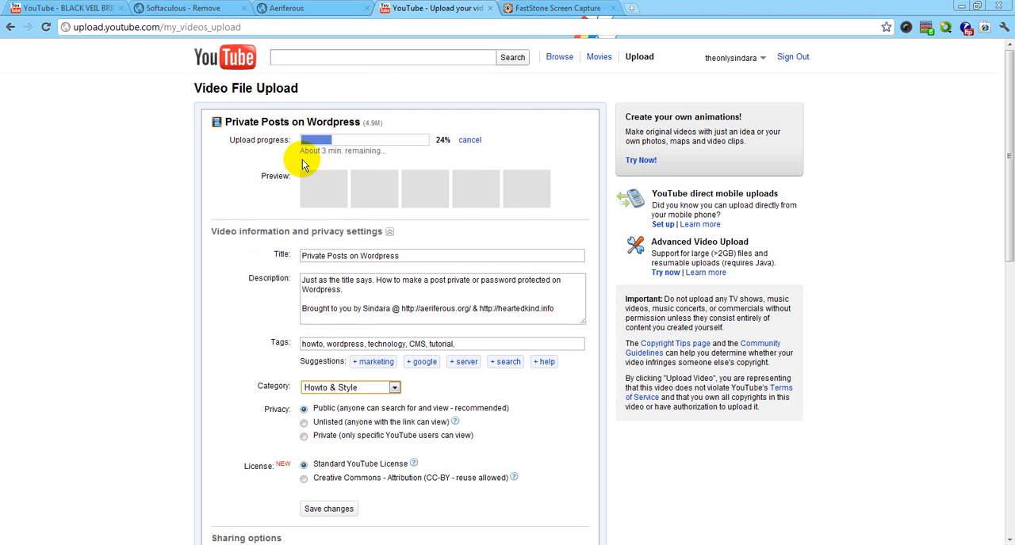
{"action": "mouse_move", "coordinate": [67, 83]}
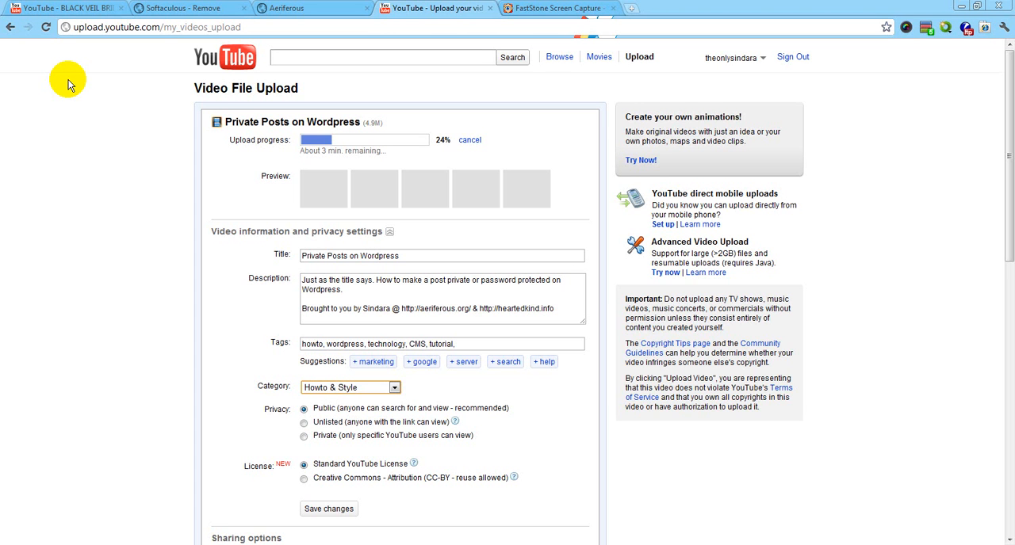
Step: Save the first video's details as pending until its upload finishes
{"action": "left_click", "coordinate": [328, 508]}
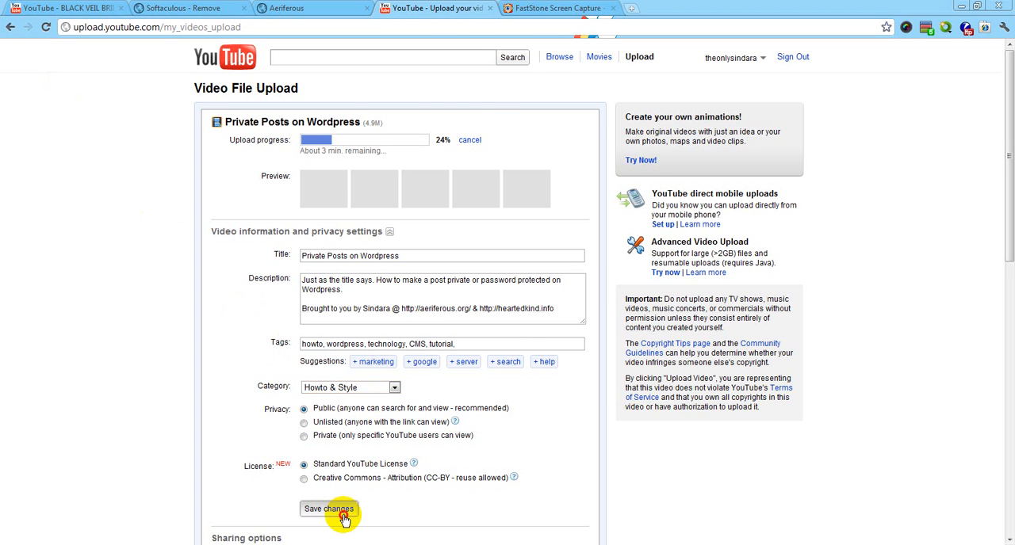
{"action": "left_click", "coordinate": [329, 509]}
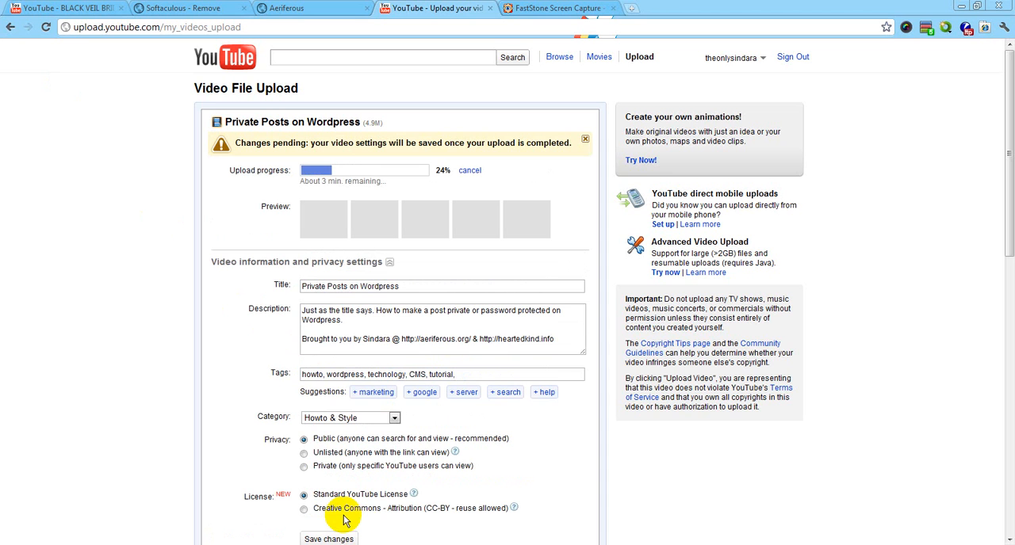
{"action": "mouse_move", "coordinate": [346, 142]}
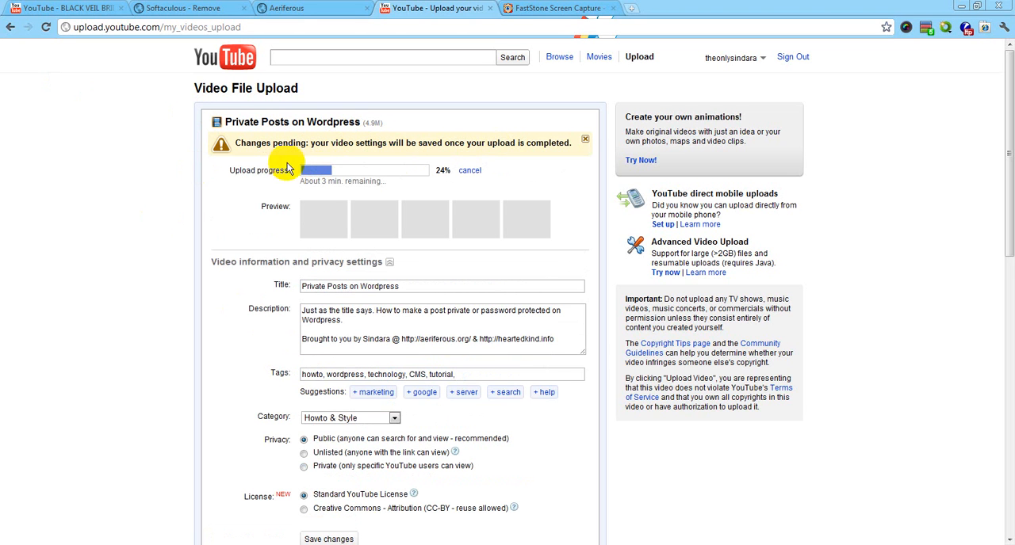
{"action": "mouse_move", "coordinate": [399, 188]}
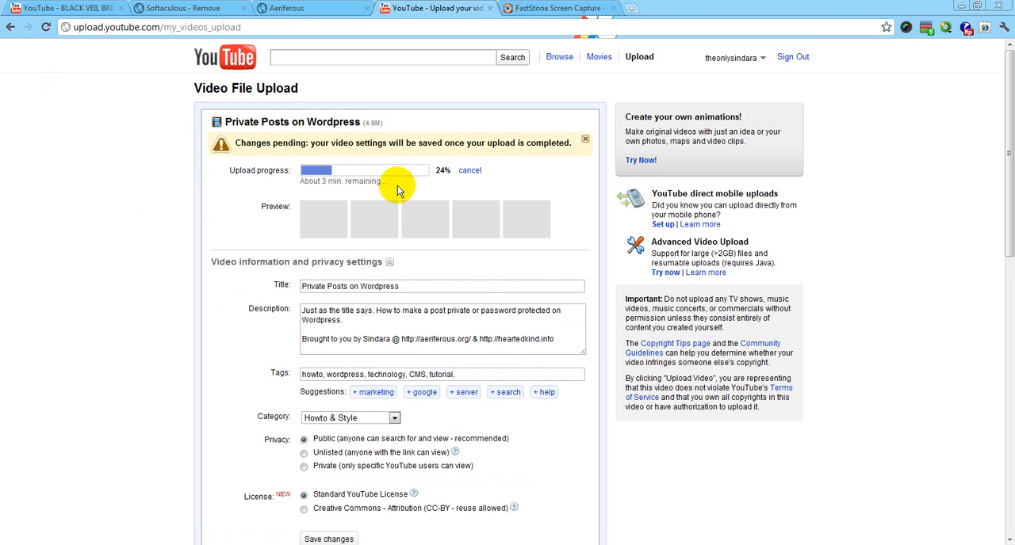
{"action": "scroll", "scroll_direction": "down", "scroll_amount": 3}
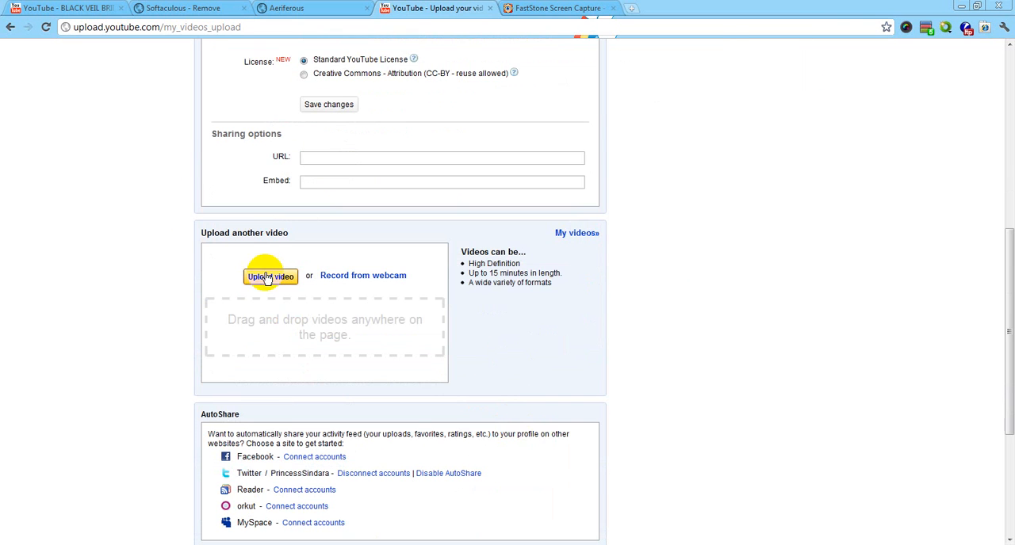
Step: Add a second upload, Video_2011-06-20_160747.wmv, from the Videos library
{"action": "left_click", "coordinate": [270, 275]}
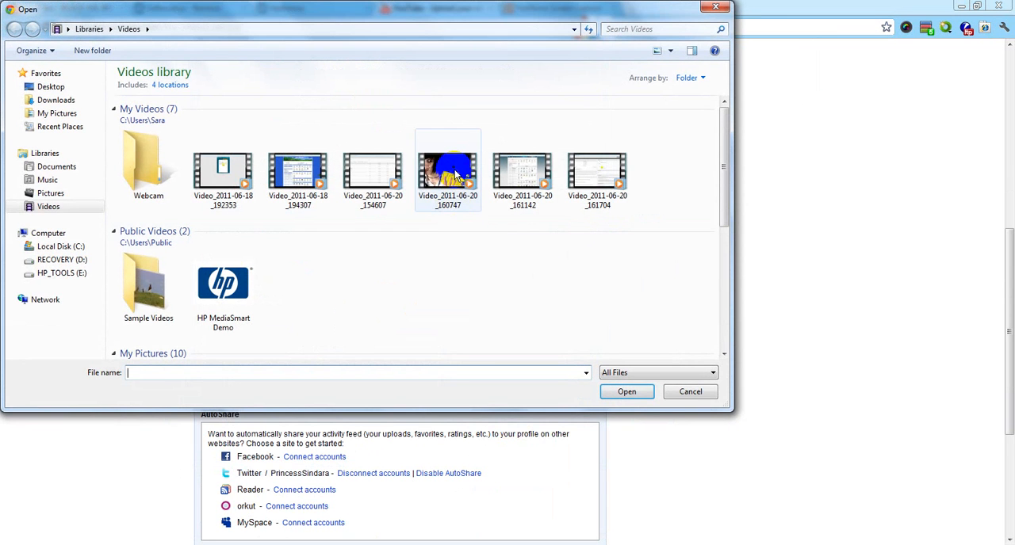
{"action": "left_click", "coordinate": [626, 391]}
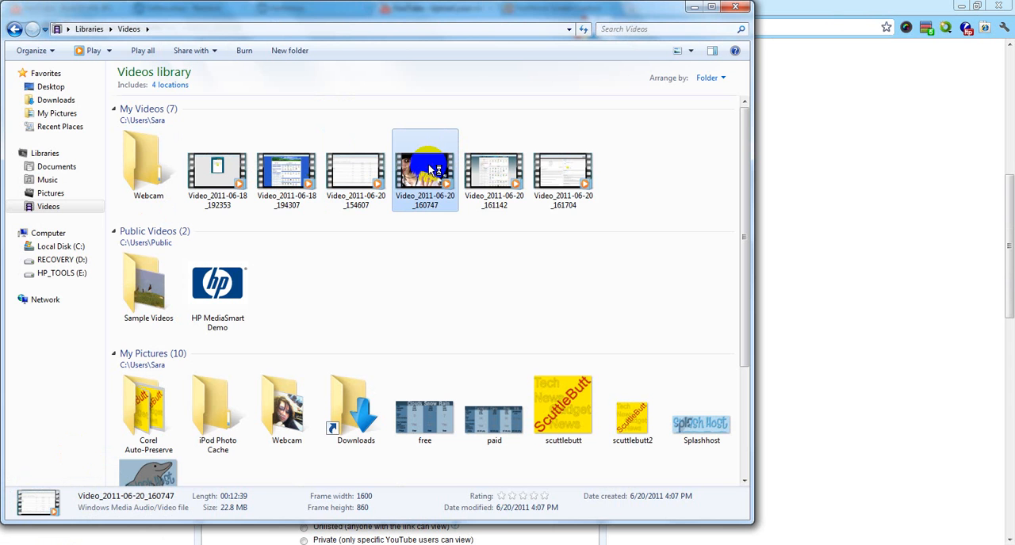
{"action": "double_click", "coordinate": [425, 167]}
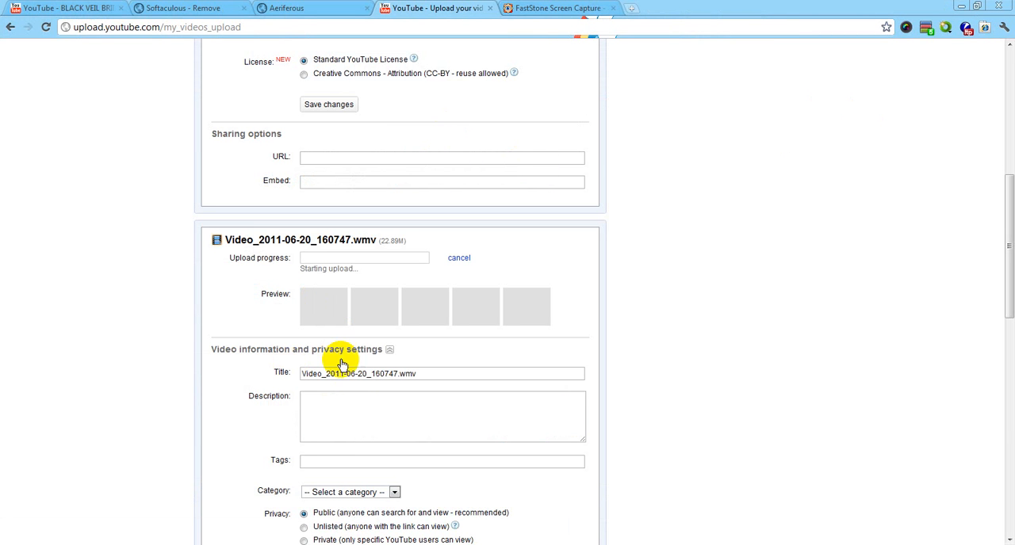
Step: Title the second video 'New to Wordpress' and tag it wordpress, howto
{"action": "type", "text": "New to Wordpress"}
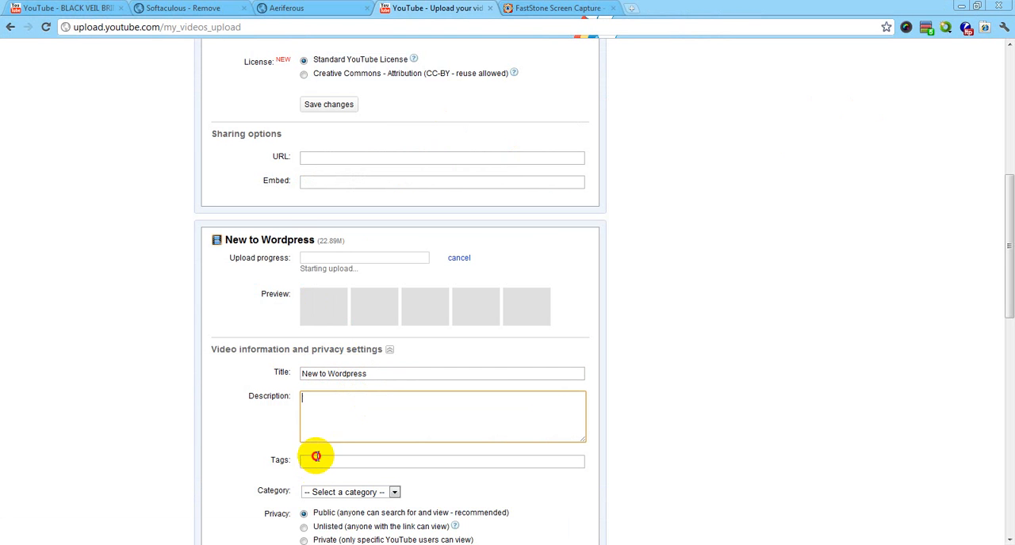
{"action": "type", "text": "wordpress, howto,"}
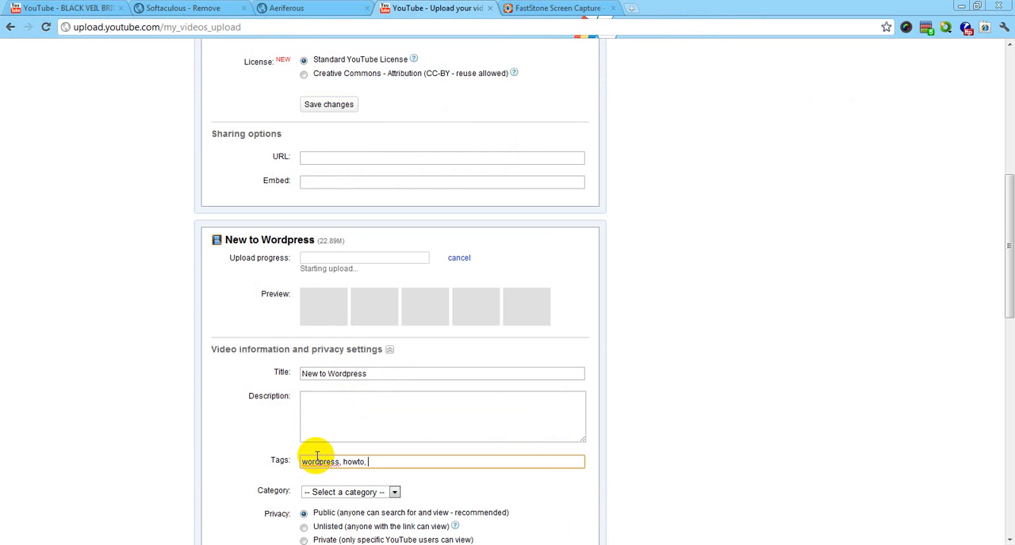
{"action": "scroll", "scroll_direction": "up", "scroll_amount": 3}
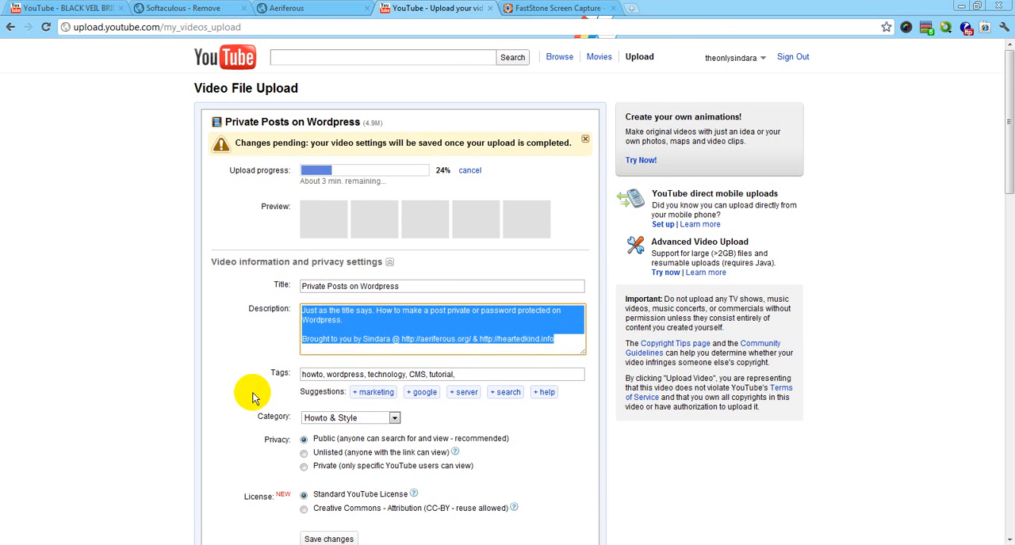
Step: Give the second video a description about learning the basics of Wordpress
{"action": "scroll", "scroll_direction": "down", "scroll_amount": 3}
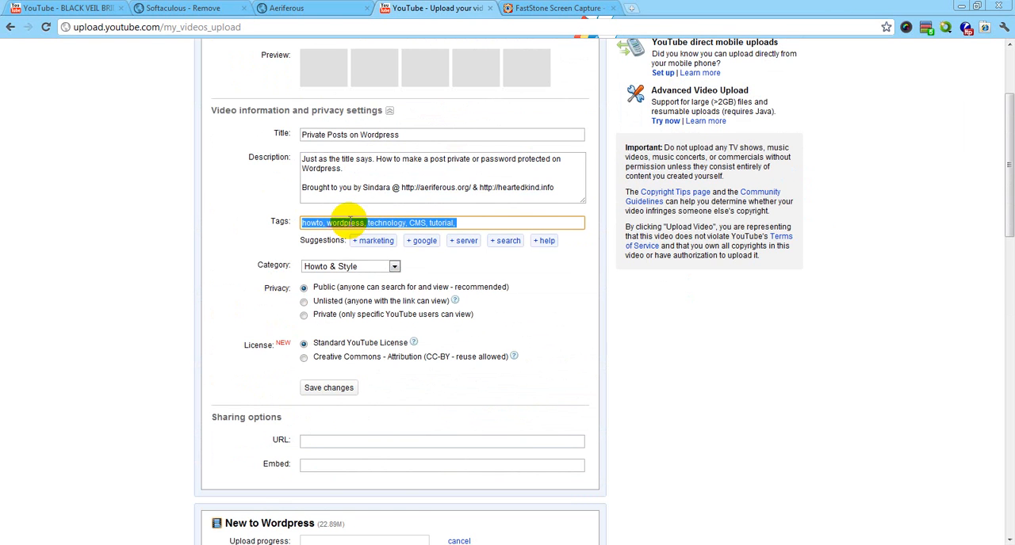
{"action": "scroll", "scroll_direction": "down", "scroll_amount": 3}
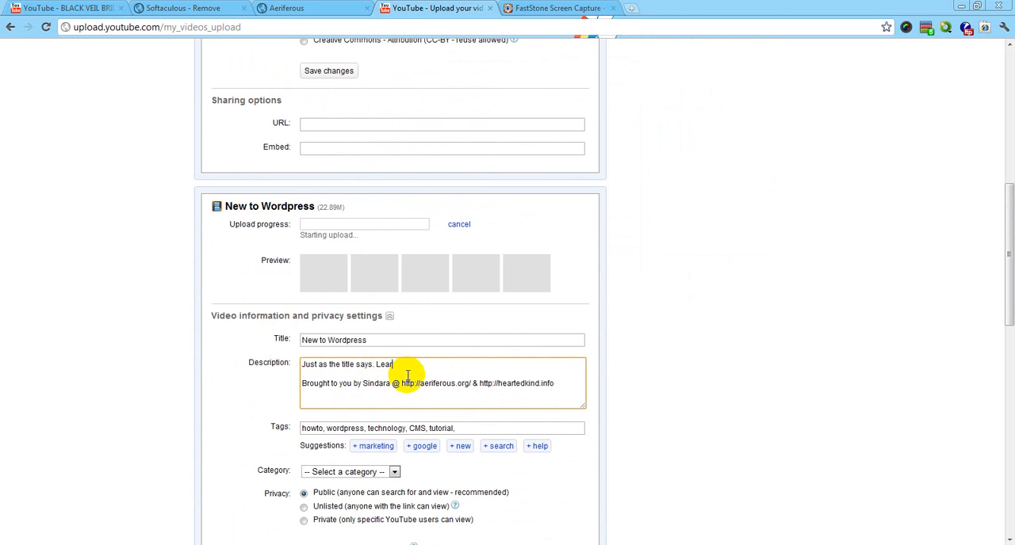
{"action": "type", "text": "n the basics of Wordpress."}
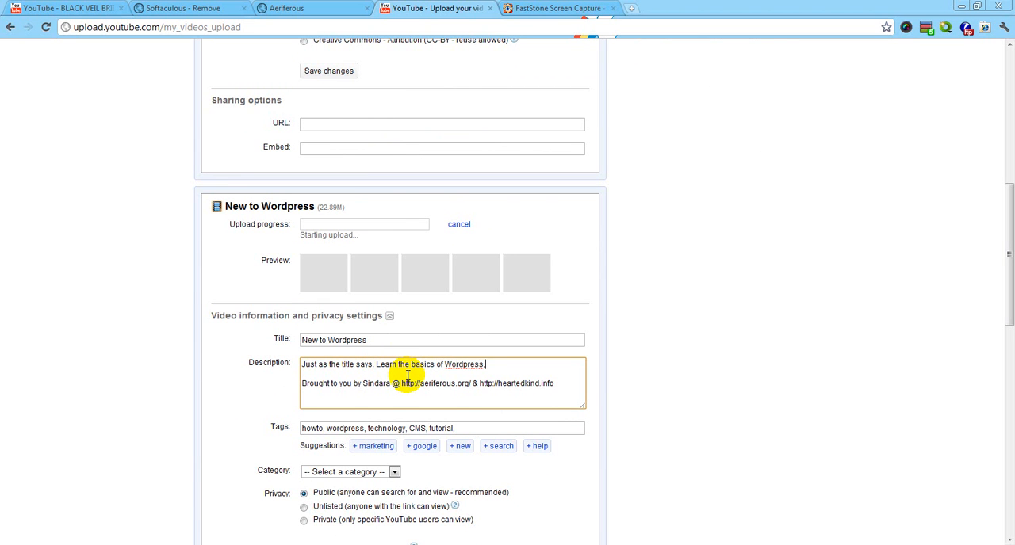
{"action": "type", "text": "sorry if I yammer"}
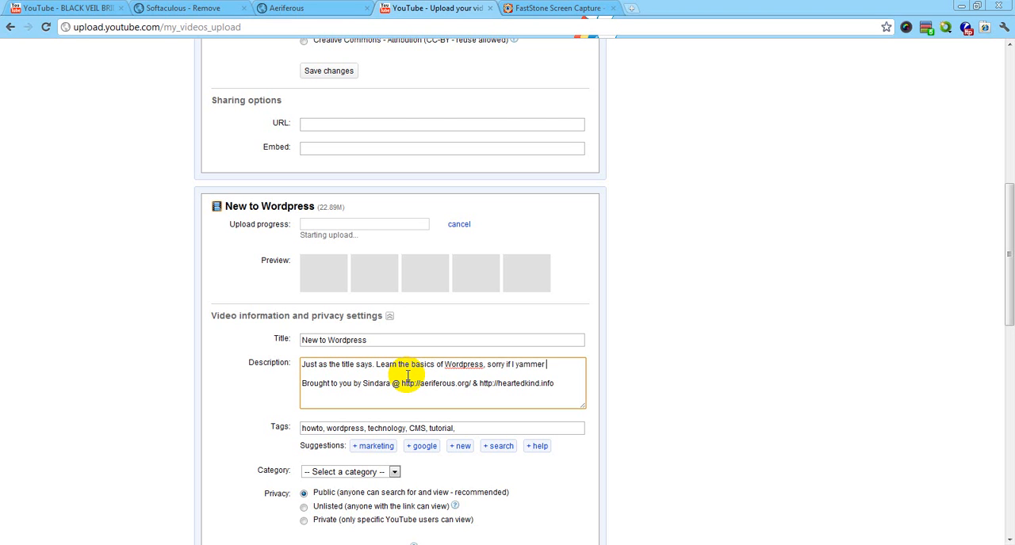
{"action": "type", "text": "a lot"}
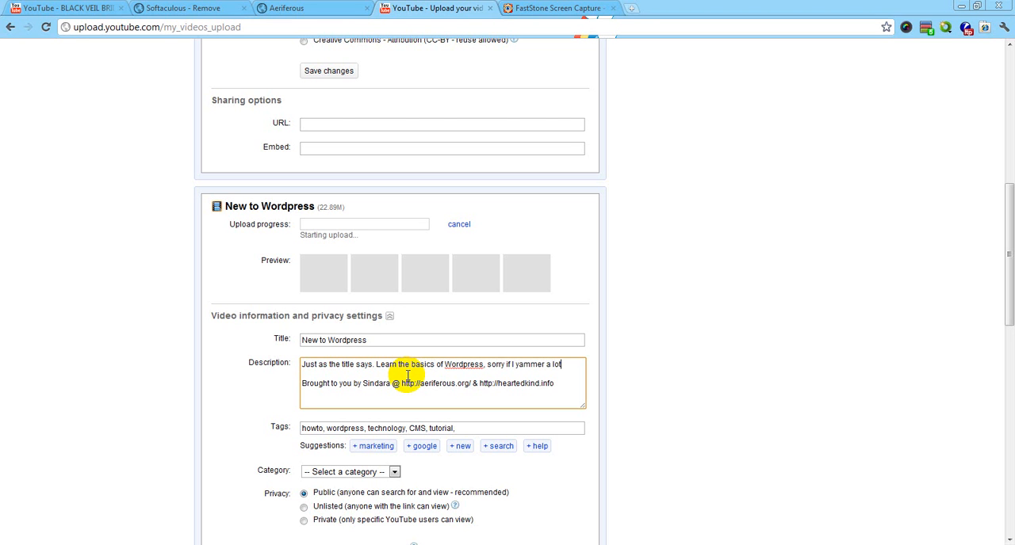
{"action": "type", "text": "."}
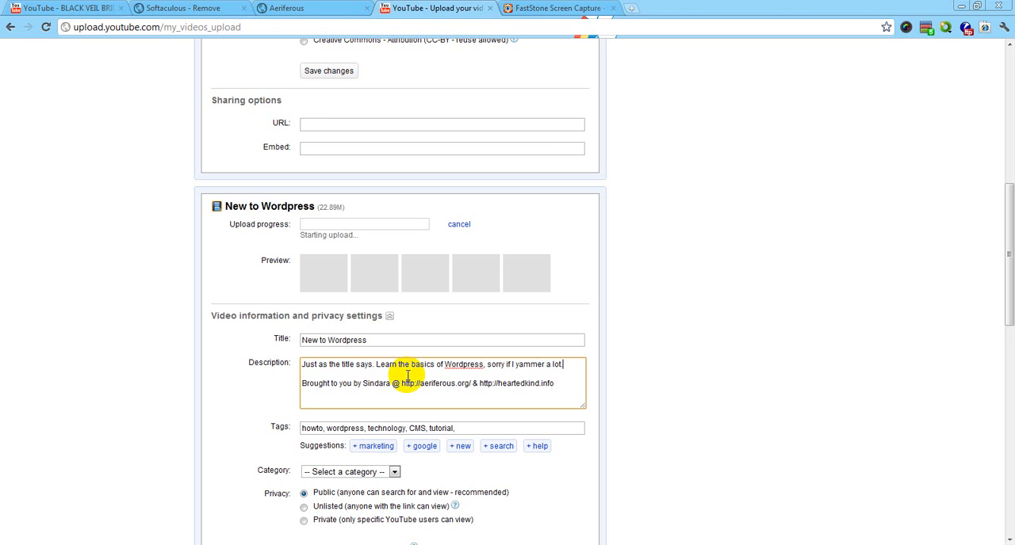
Step: Set the second video's category to Howto & Style
{"action": "left_click", "coordinate": [394, 472]}
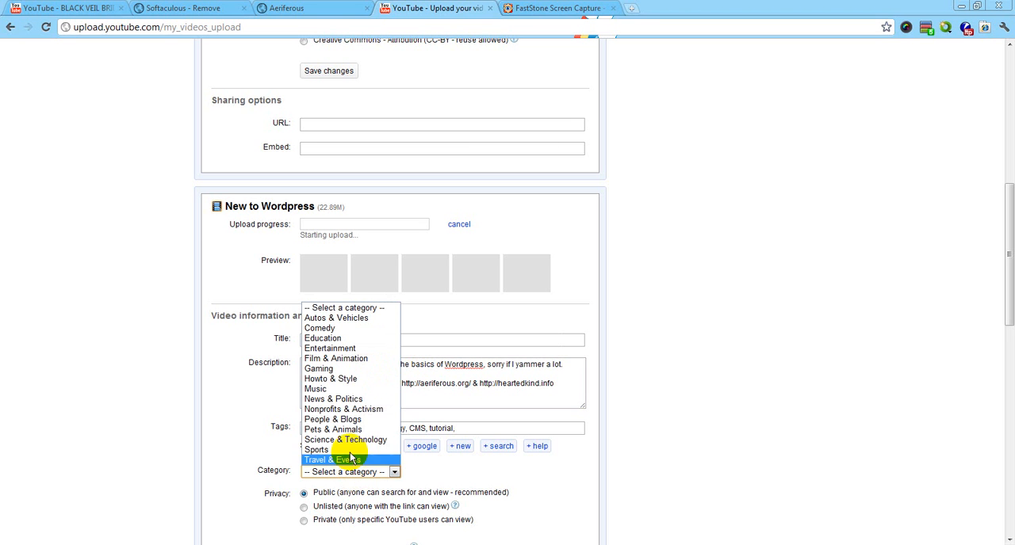
{"action": "left_click", "coordinate": [330, 379]}
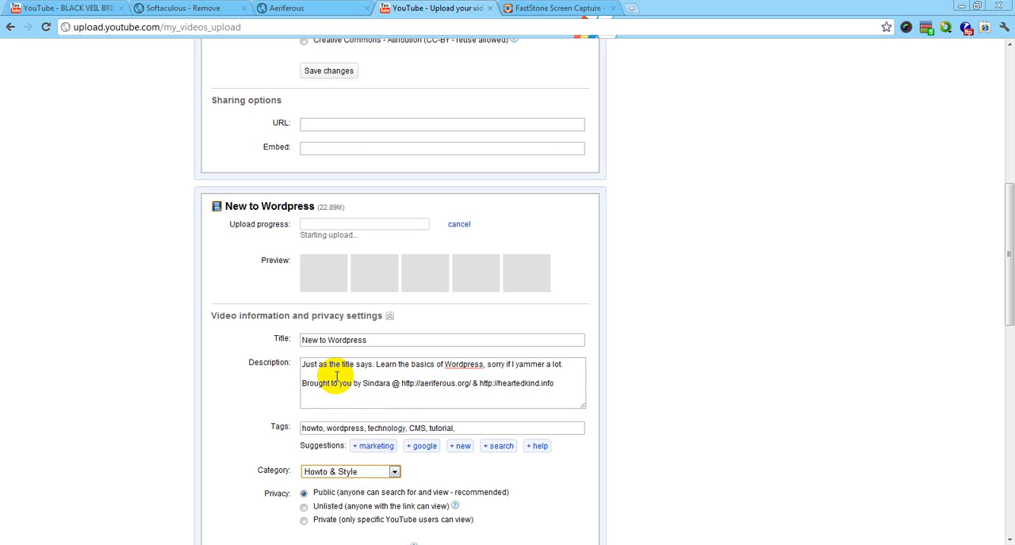
{"action": "scroll", "scroll_direction": "down", "scroll_amount": 3}
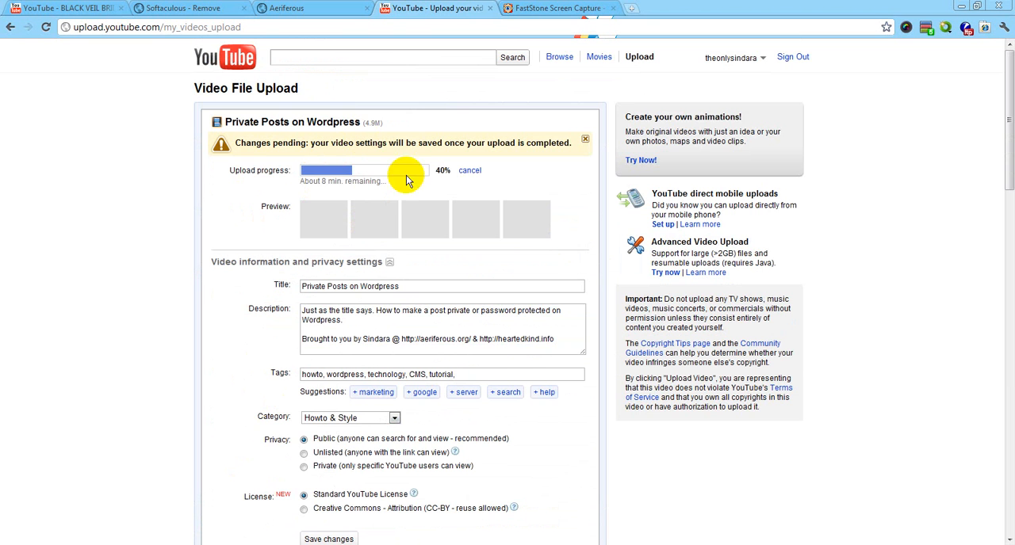
{"action": "mouse_move", "coordinate": [199, 252]}
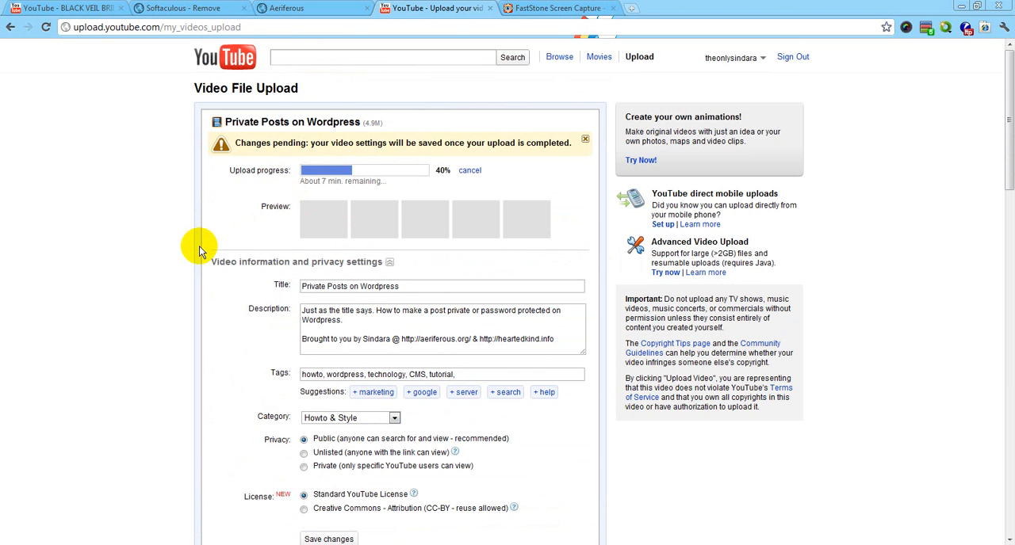
Step: Scroll through both videos' save status, then move to the other browser tab
{"action": "scroll", "scroll_direction": "down", "scroll_amount": 3}
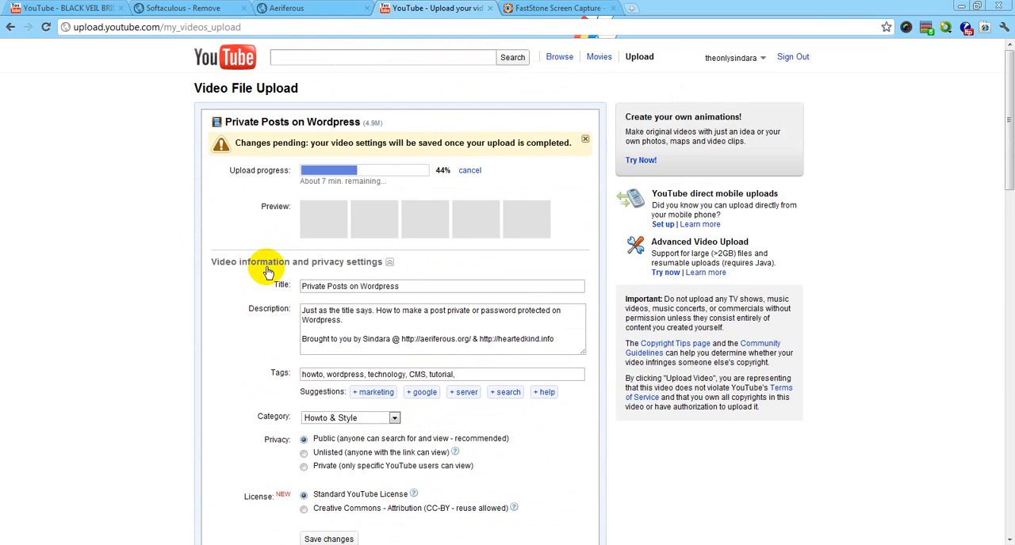
{"action": "scroll", "scroll_direction": "down", "scroll_amount": 3}
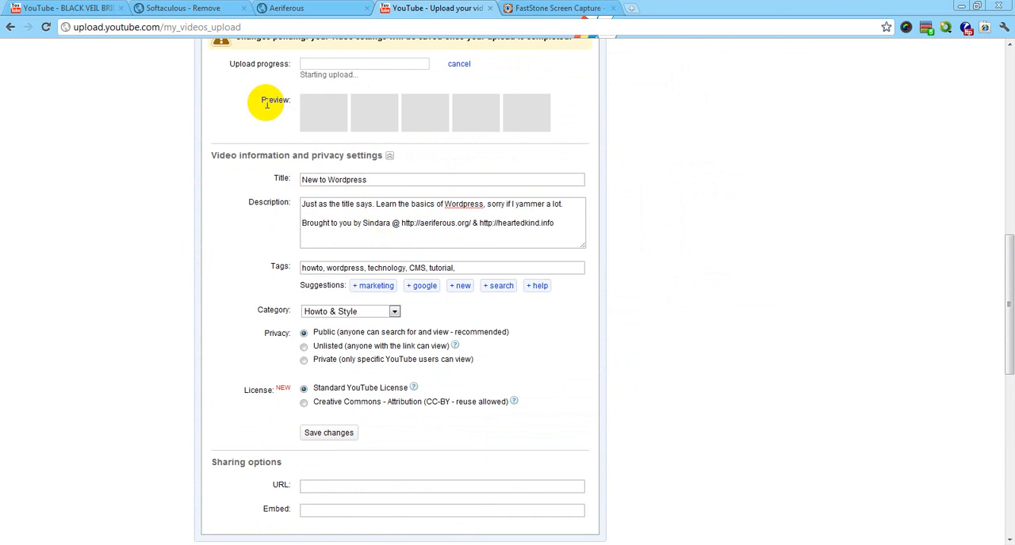
{"action": "scroll", "scroll_direction": "down", "scroll_amount": 3}
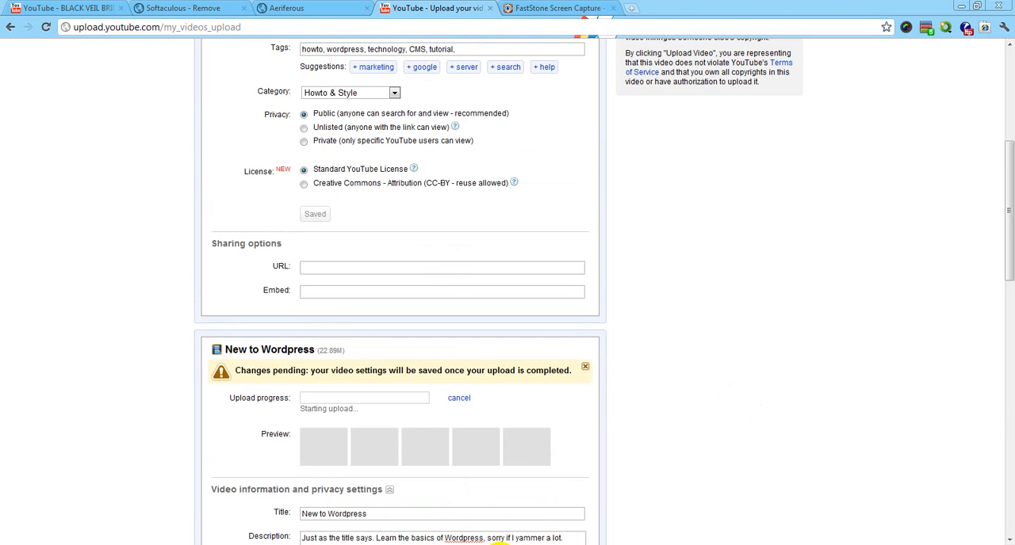
{"action": "mouse_move", "coordinate": [631, 341]}
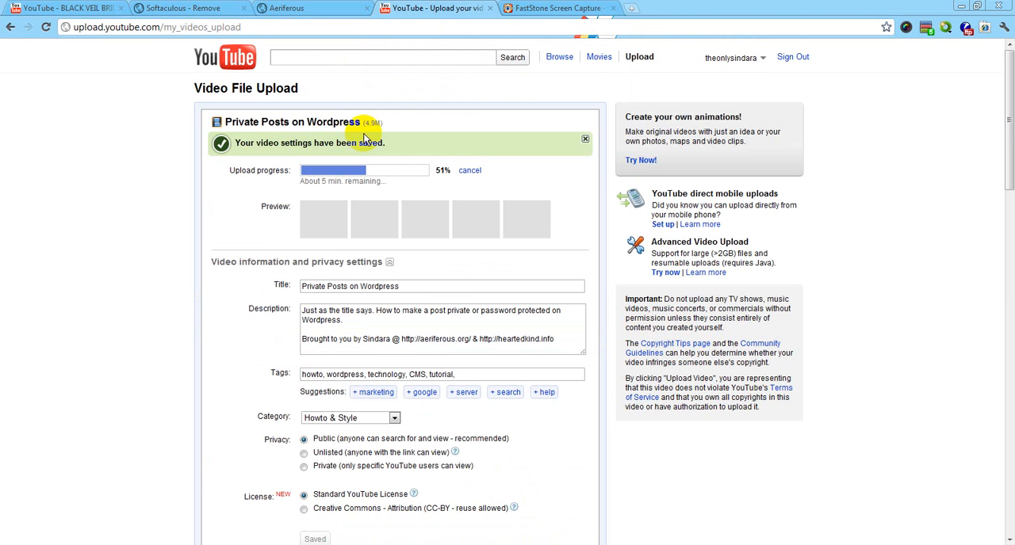
{"action": "scroll", "scroll_direction": "down", "scroll_amount": 3}
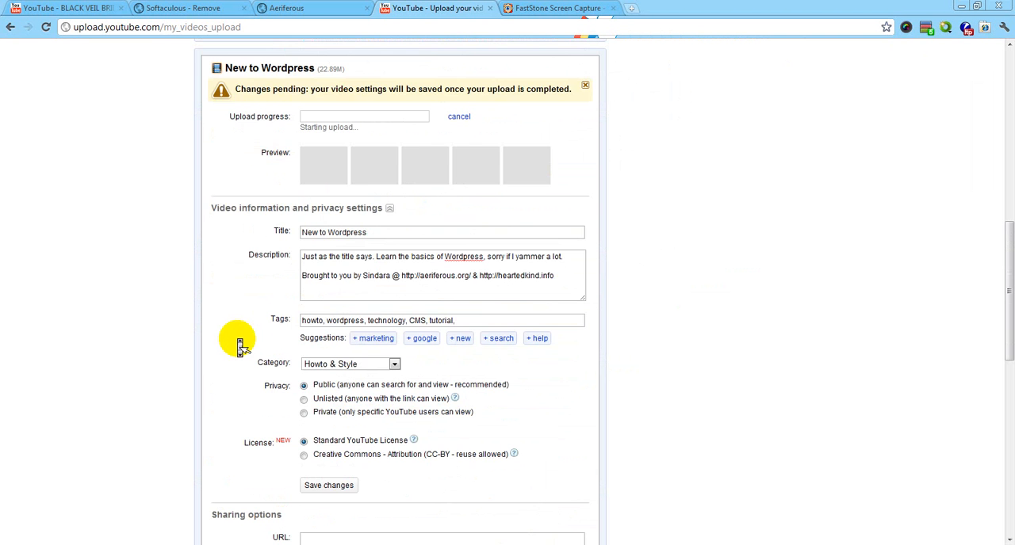
{"action": "scroll", "scroll_direction": "down", "scroll_amount": 3}
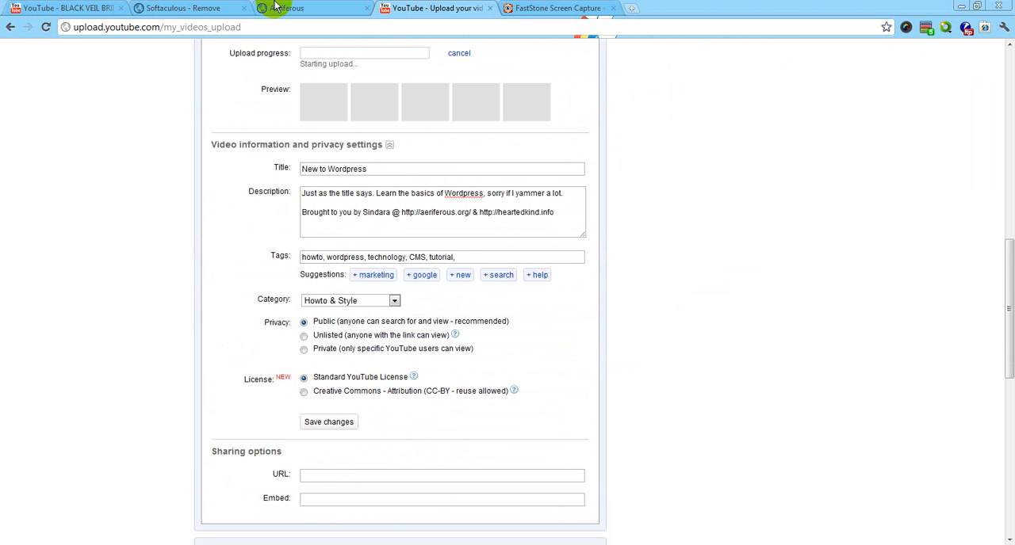
{"action": "left_click", "coordinate": [555, 8]}
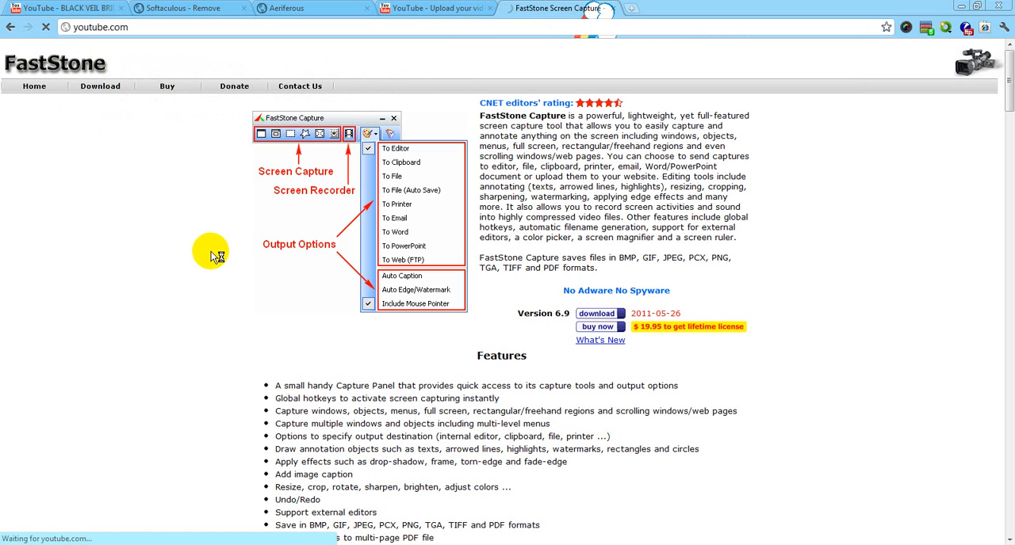
Step: Open the theonlysindara channel page from the account dropdown on youtube.com
{"action": "left_click", "coordinate": [557, 8]}
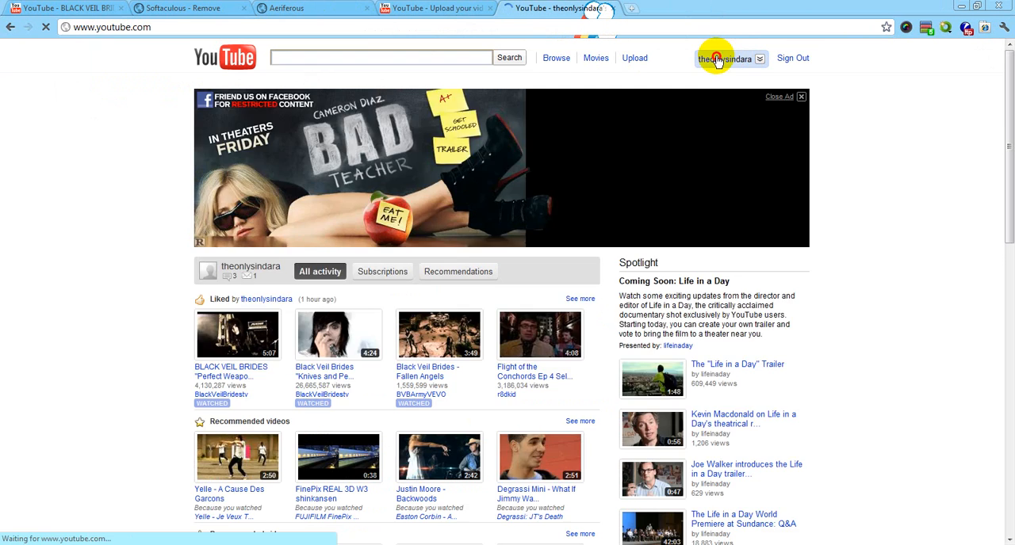
{"action": "left_click", "coordinate": [724, 58]}
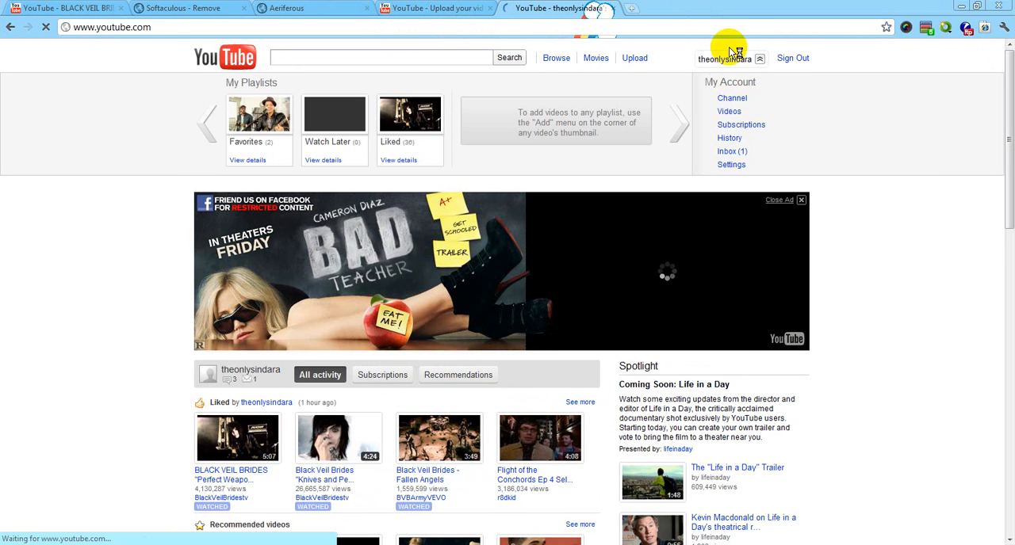
{"action": "left_click", "coordinate": [727, 111]}
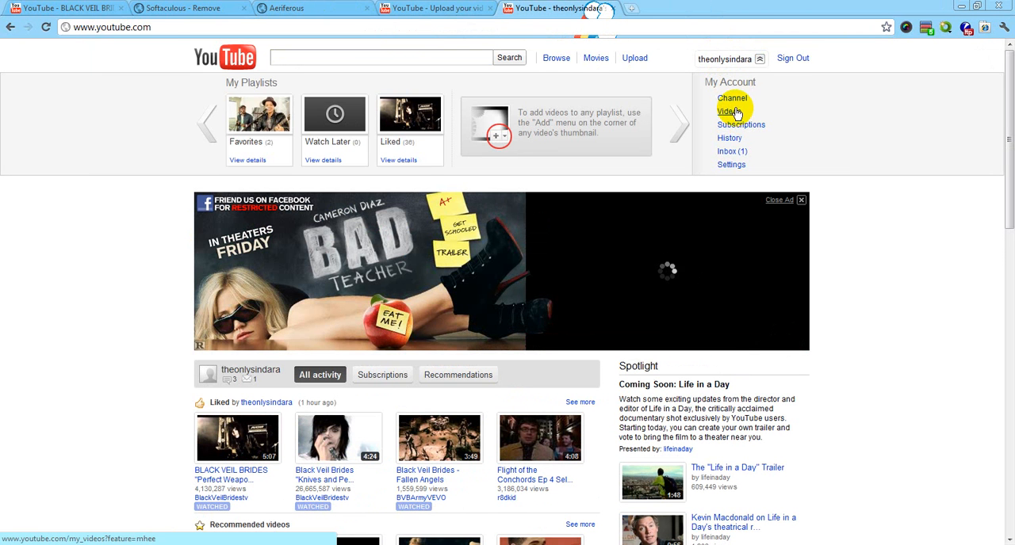
{"action": "left_click", "coordinate": [731, 98]}
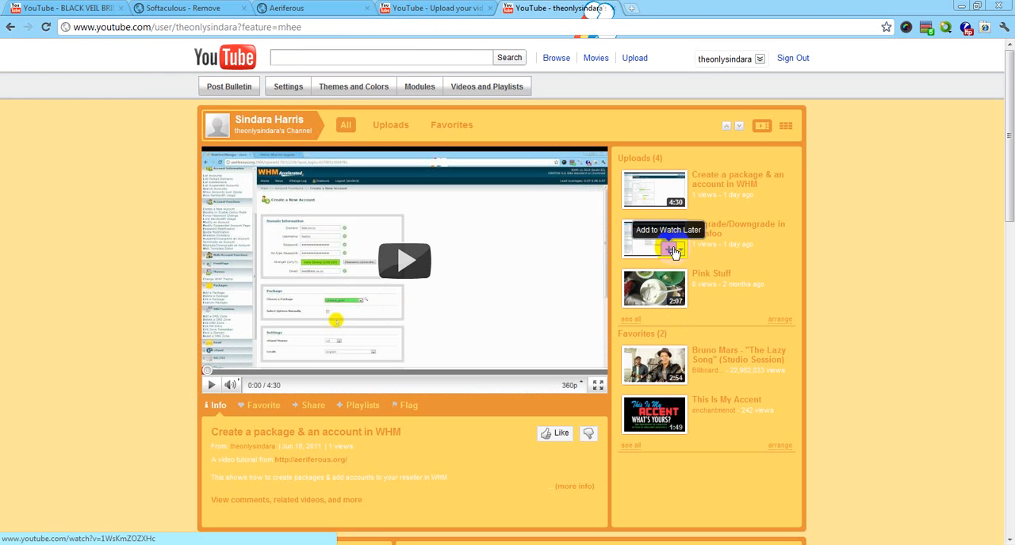
Step: Play the featured 'Create a package & an account in WHM' video
{"action": "left_click", "coordinate": [404, 261]}
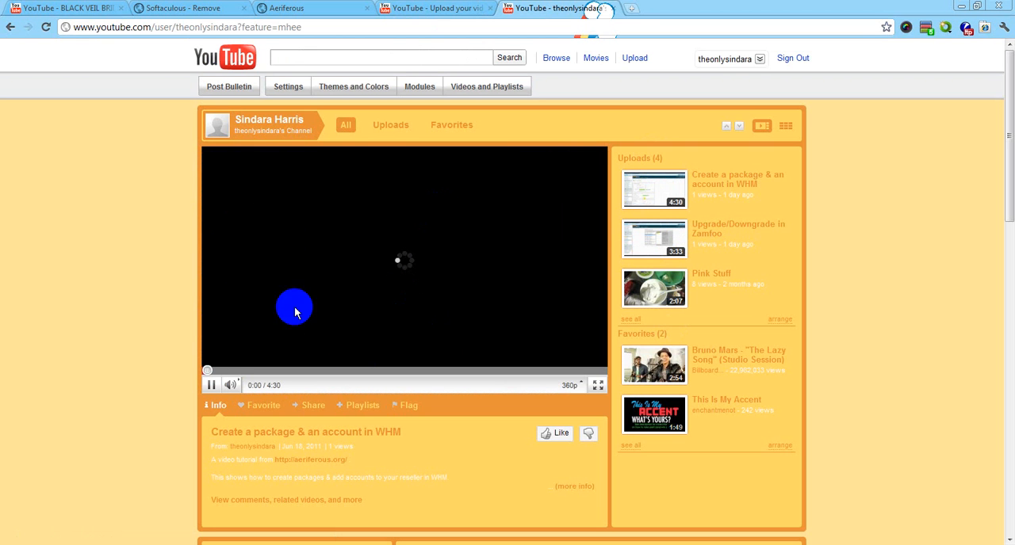
{"action": "scroll", "scroll_direction": "down", "scroll_amount": 3}
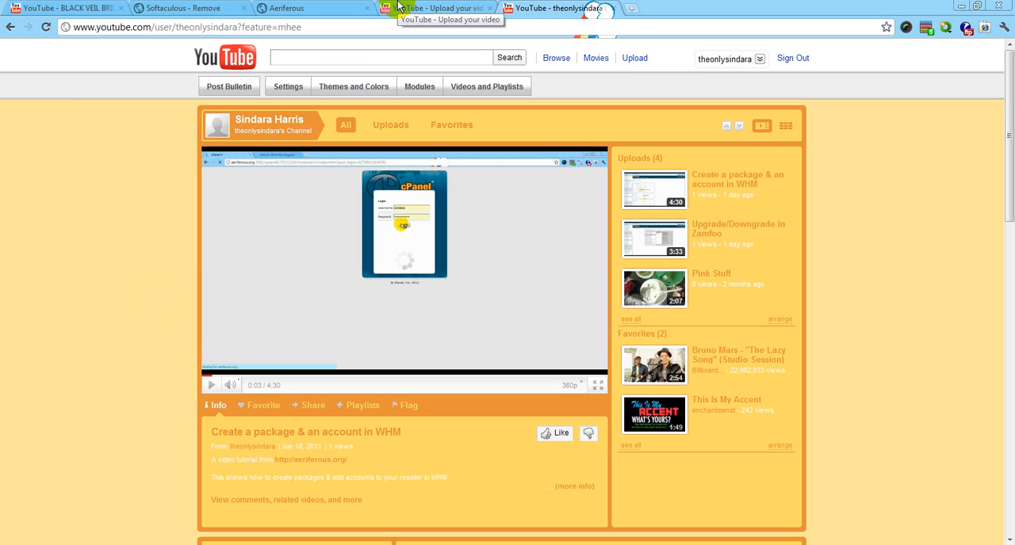
{"action": "mouse_move", "coordinate": [409, 262]}
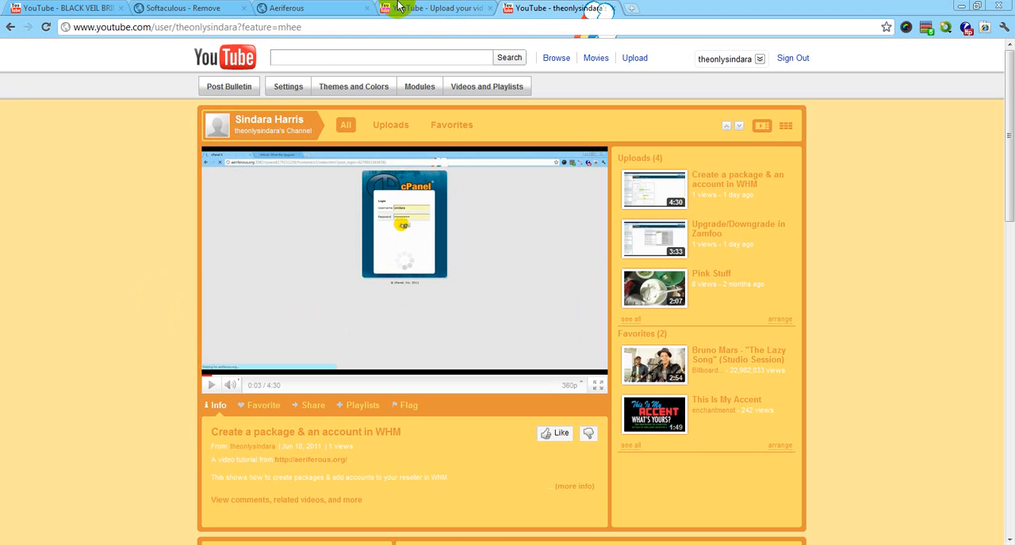